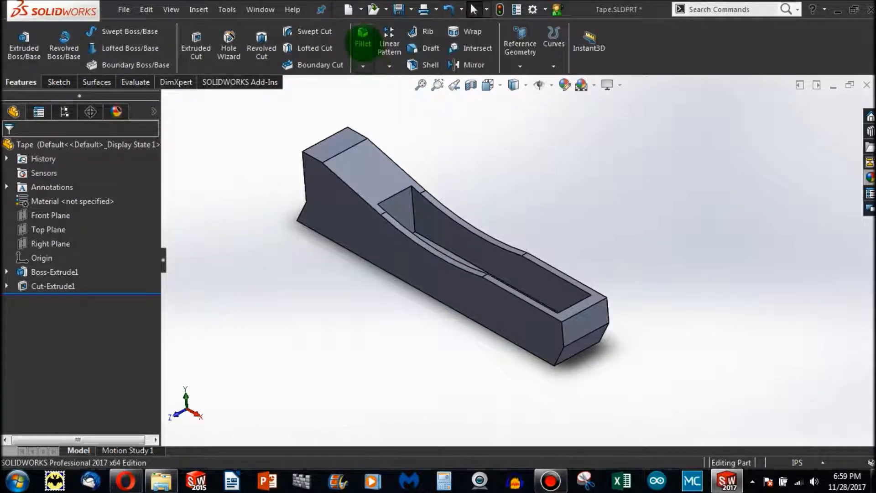
mouse_move(362, 42)
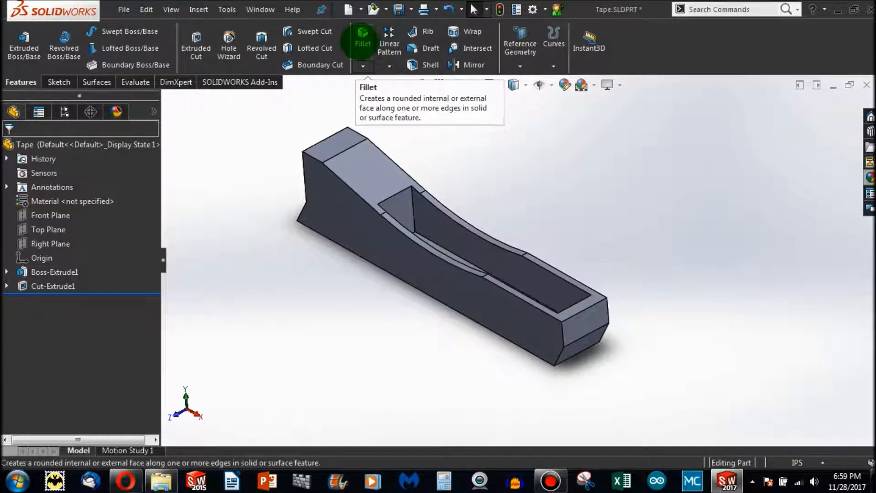
Start a fillet on the front top edge, then cancel it without applying
left_click(362, 42)
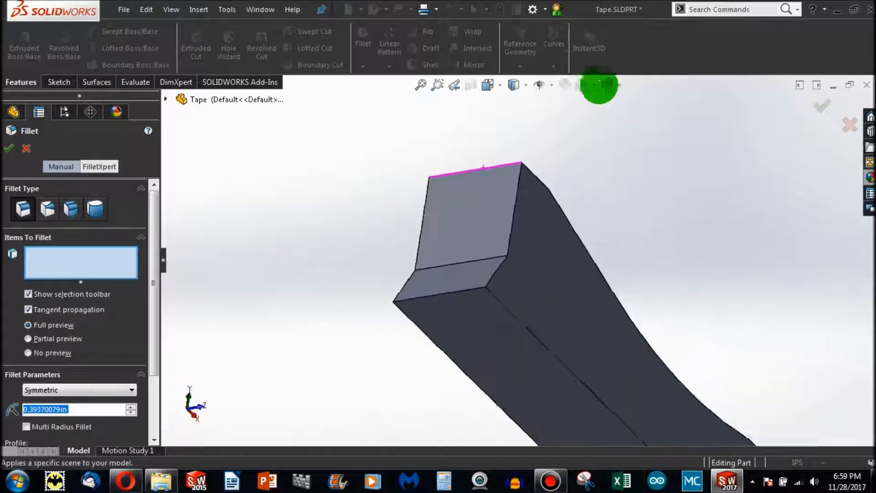
left_click(472, 167)
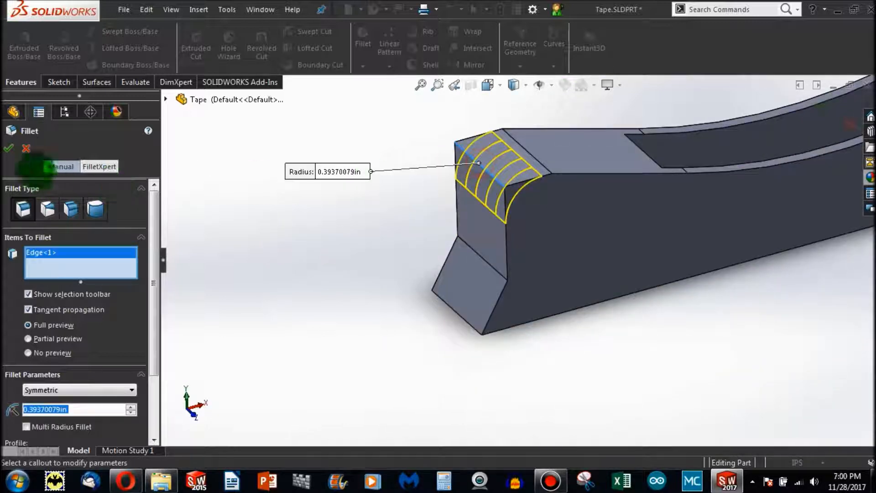
left_click(7, 149)
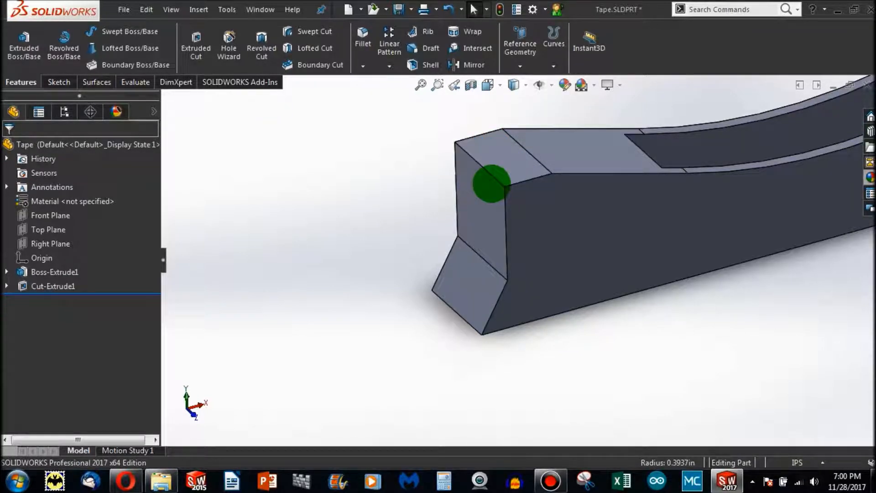
Apply 0.1 in fillets to the eight rim edges, then to the front end edges
left_click(362, 43)
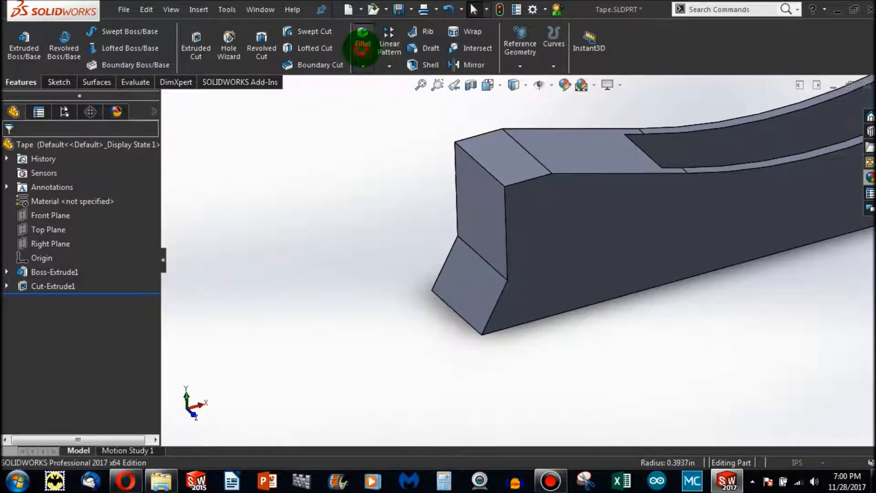
left_click(361, 46)
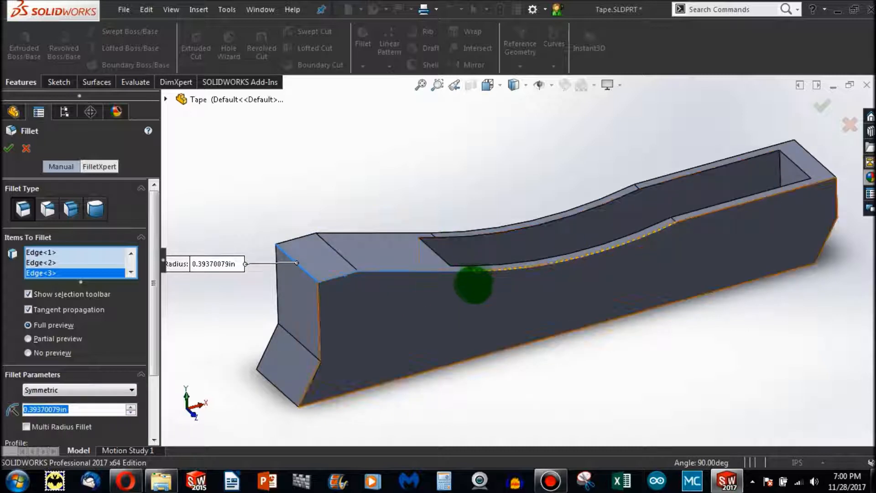
left_click_drag(472, 284, 313, 310)
type("0.1")
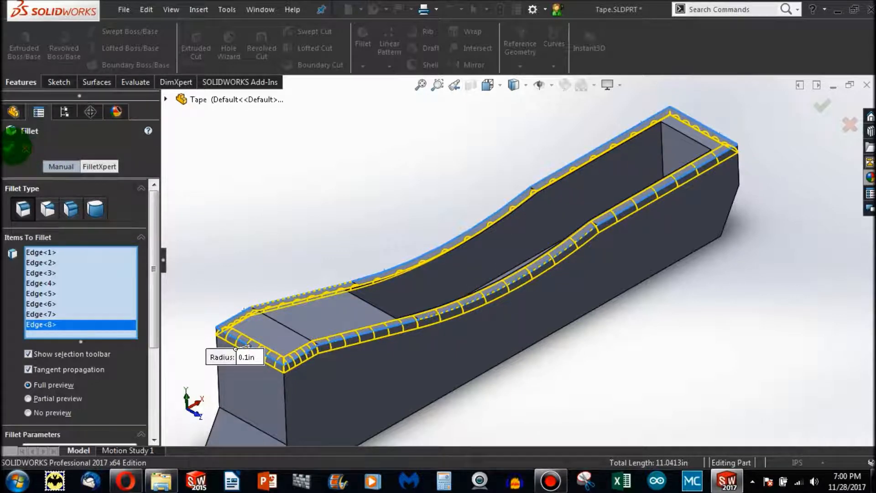
left_click(822, 107)
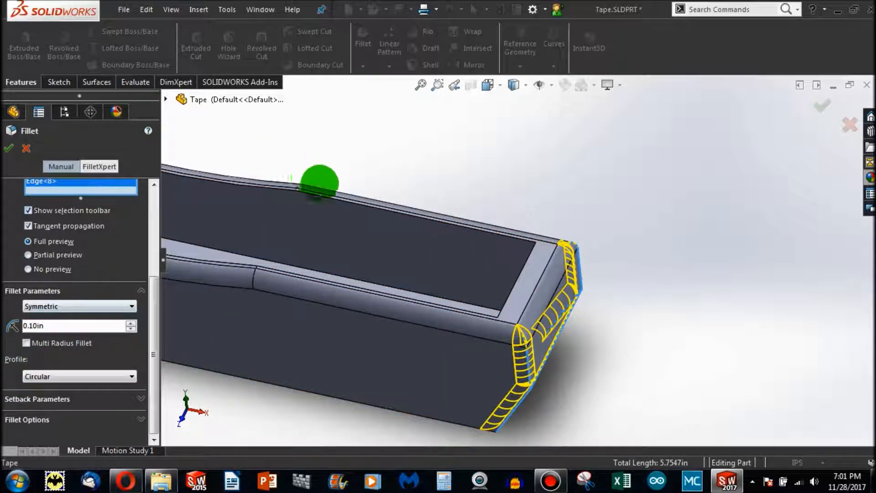
left_click(7, 148)
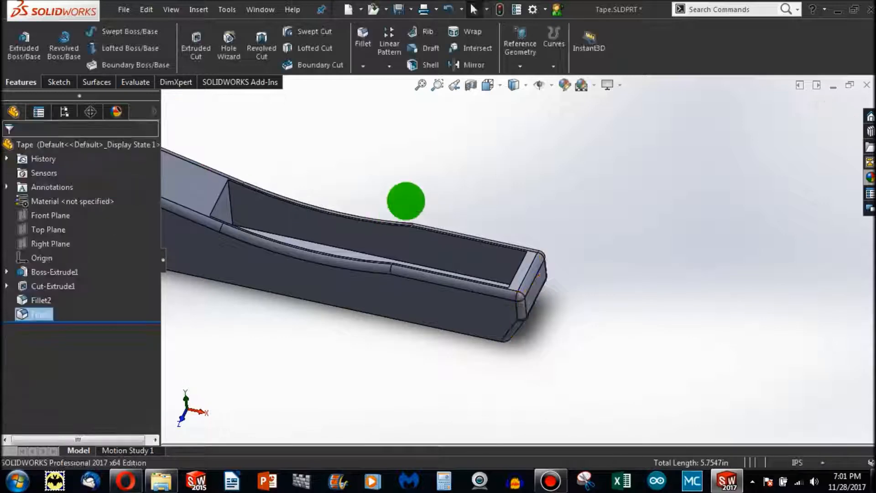
Add Chamfer1, a 0.1 in × 45° bevel on the part's long bottom edge
left_click(363, 66)
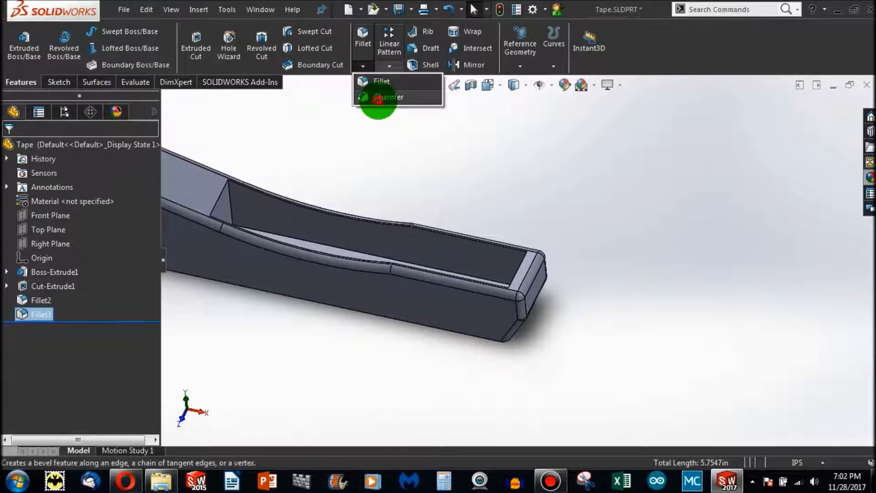
left_click(388, 97)
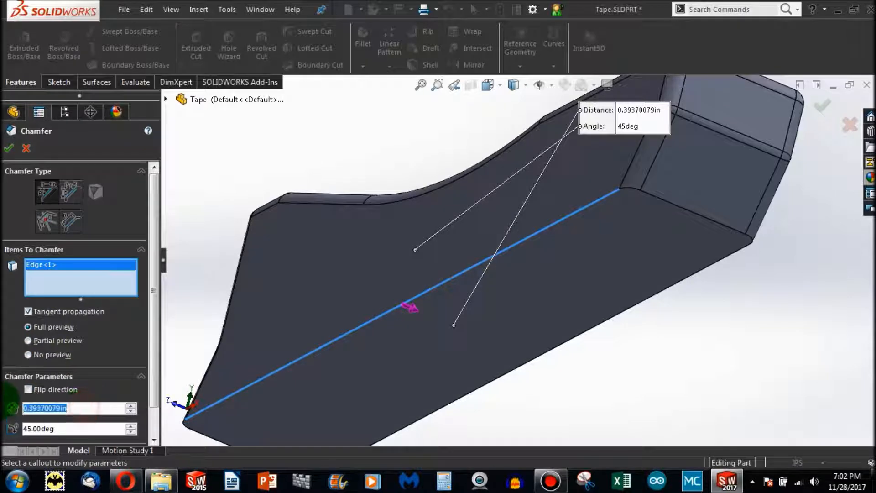
type("0.1in")
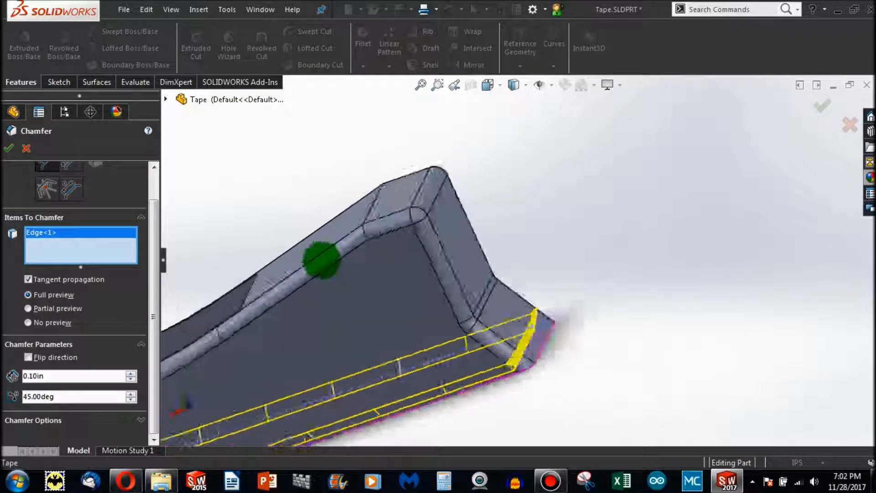
left_click_drag(324, 260, 514, 302)
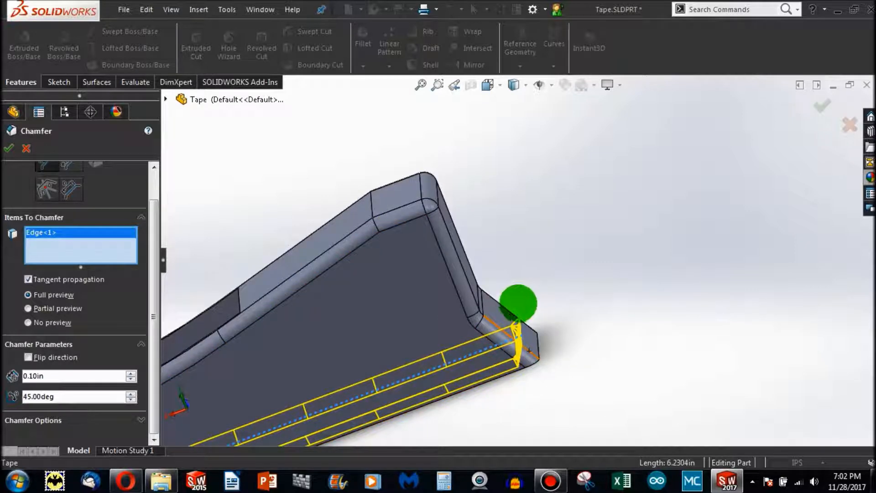
left_click_drag(517, 301, 528, 355)
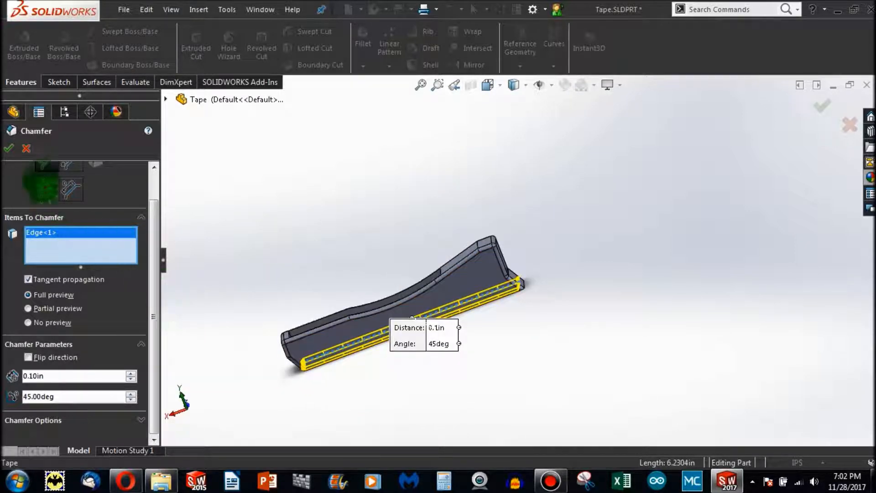
left_click(8, 148)
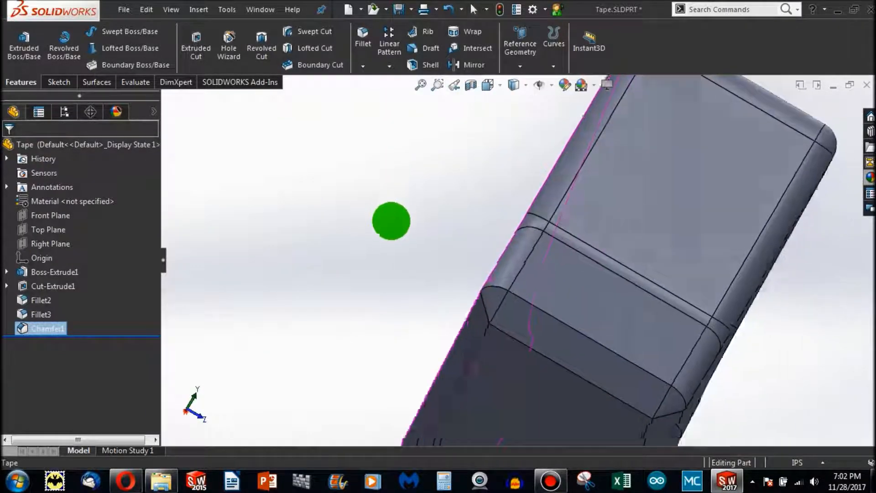
Orbit the model to bring the front end's top face into view
left_click_drag(391, 221, 776, 195)
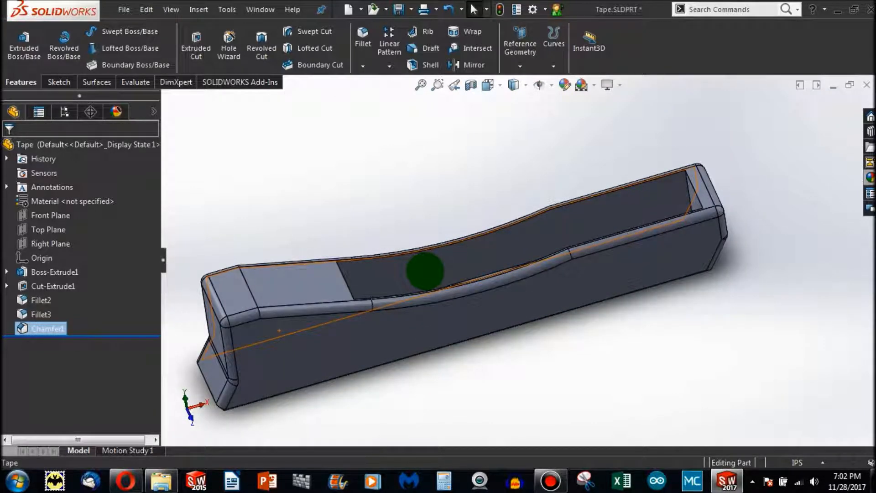
mouse_move(416, 263)
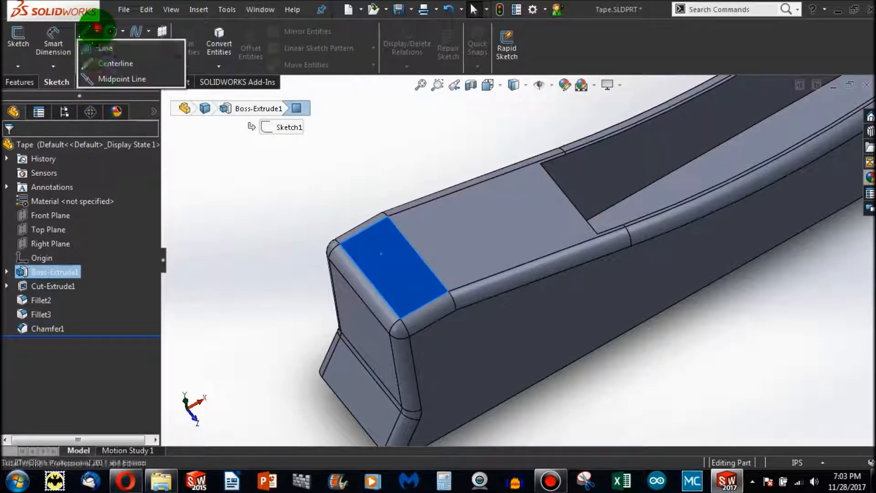
Draw a corner-to-corner centerline across the front end's top face and exit the sketch
left_click(105, 47)
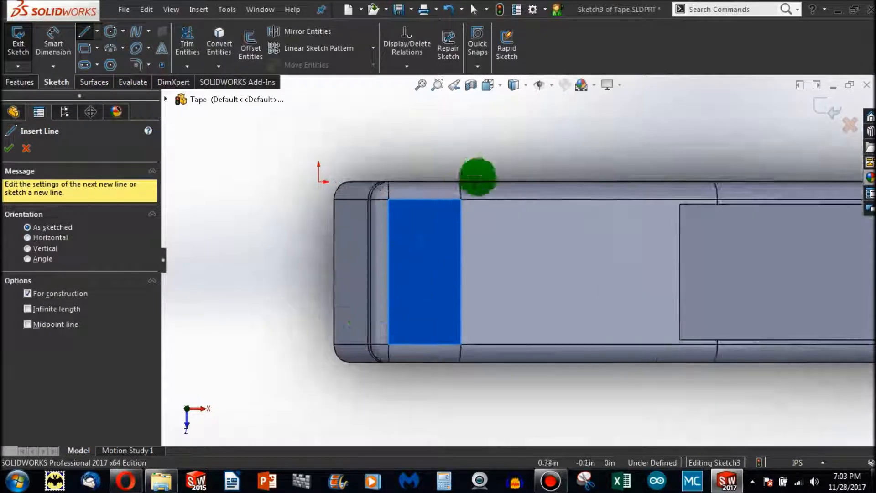
left_click_drag(478, 176, 383, 368)
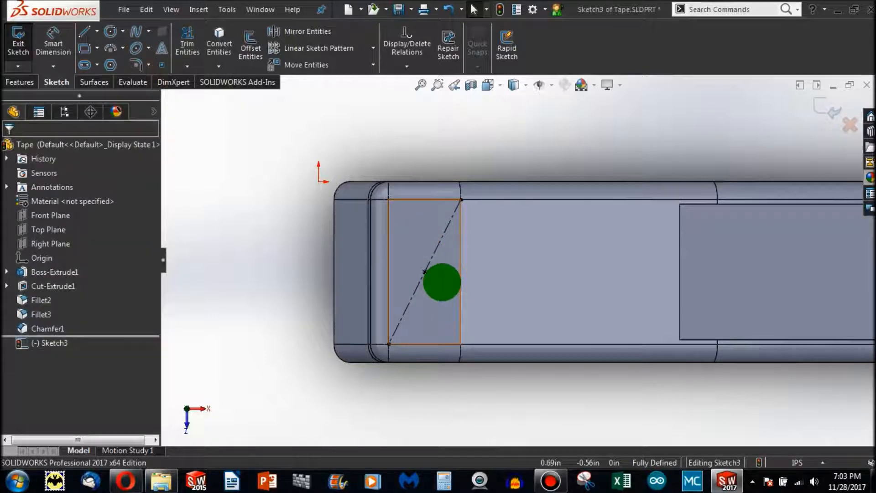
left_click_drag(441, 282, 422, 269)
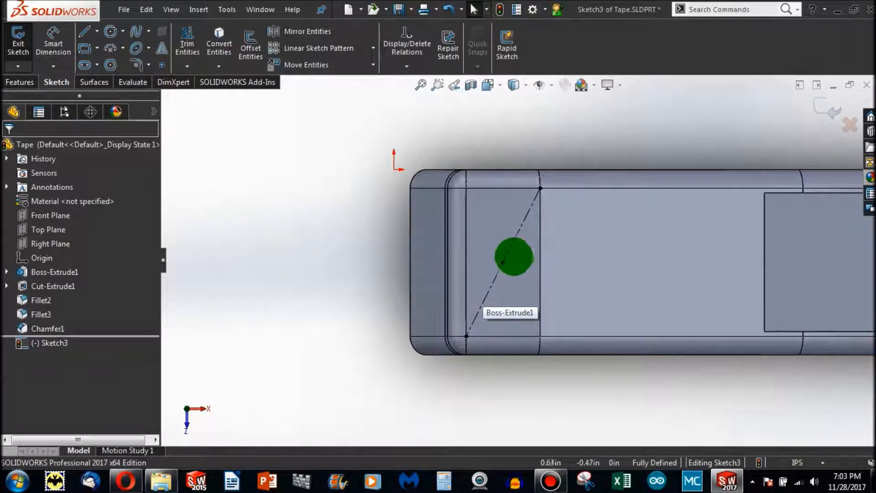
left_click_drag(514, 256, 254, 293)
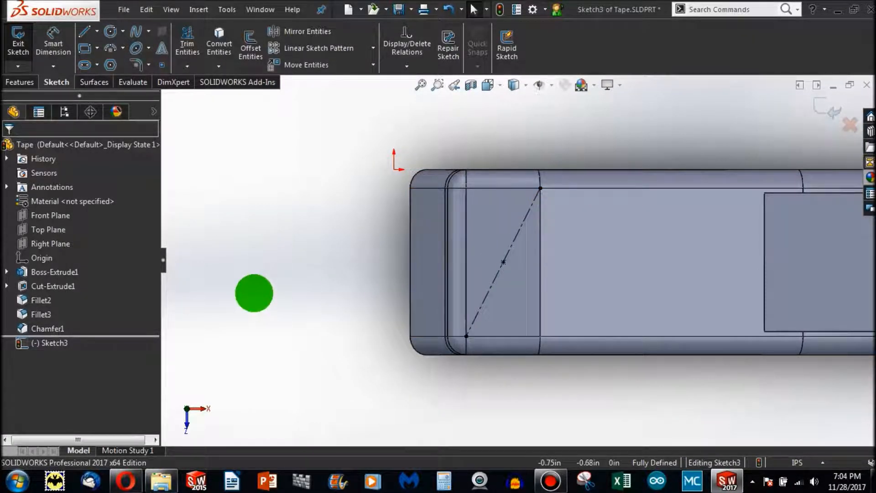
left_click(17, 42)
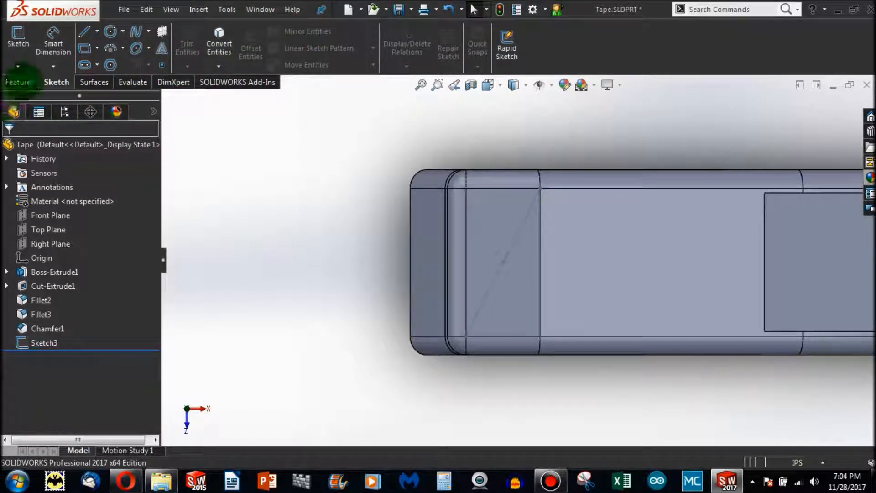
left_click(20, 82)
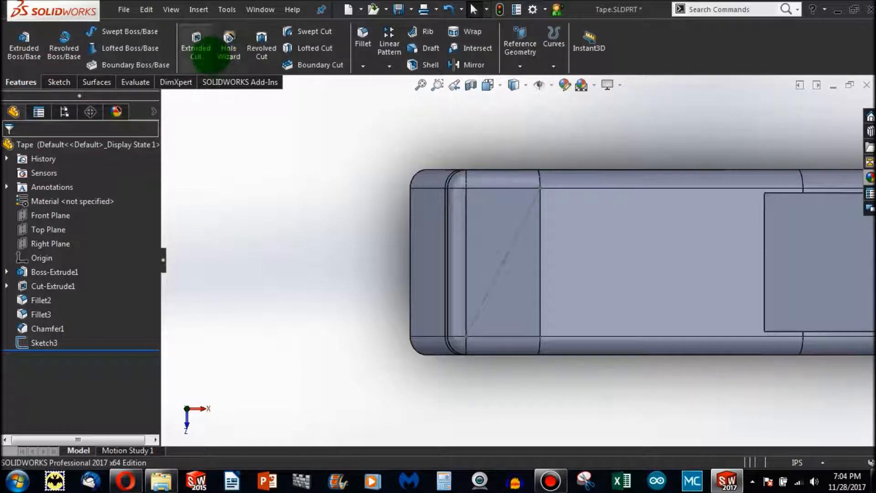
In Hole Wizard, choose a Straight Tap hole, ANSI Inch, size 1/4-20
left_click(229, 45)
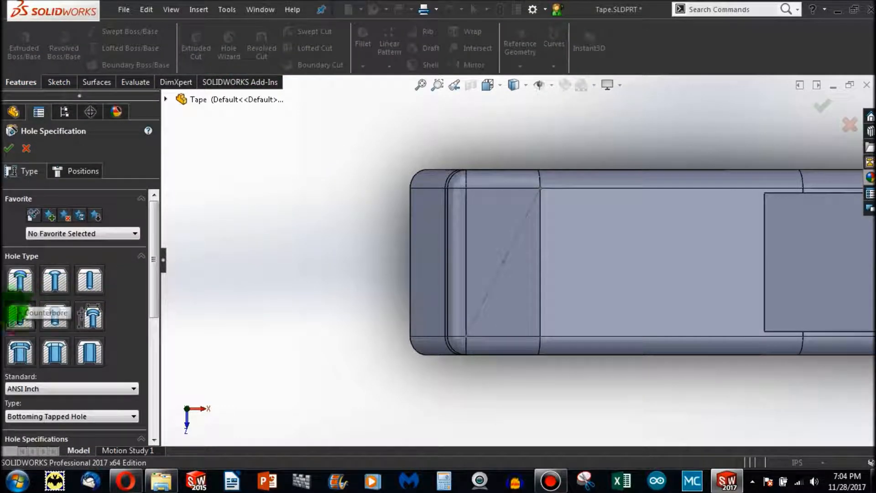
left_click(54, 351)
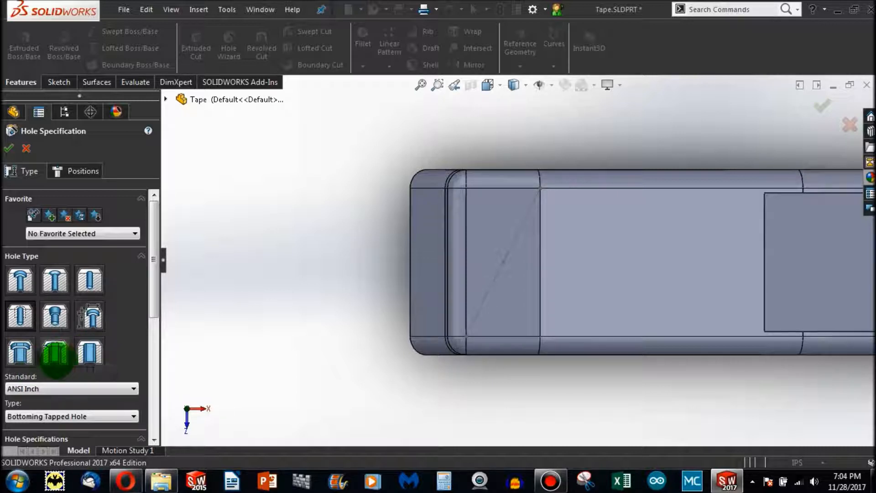
left_click(55, 315)
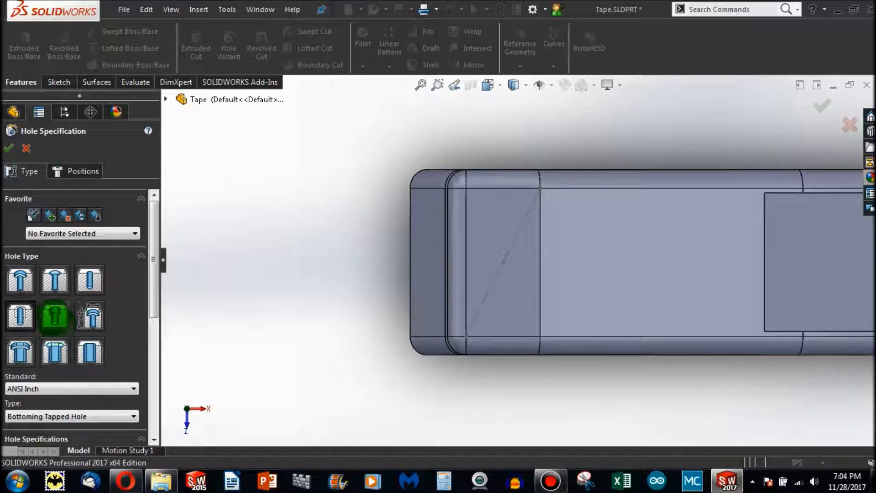
left_click(89, 279)
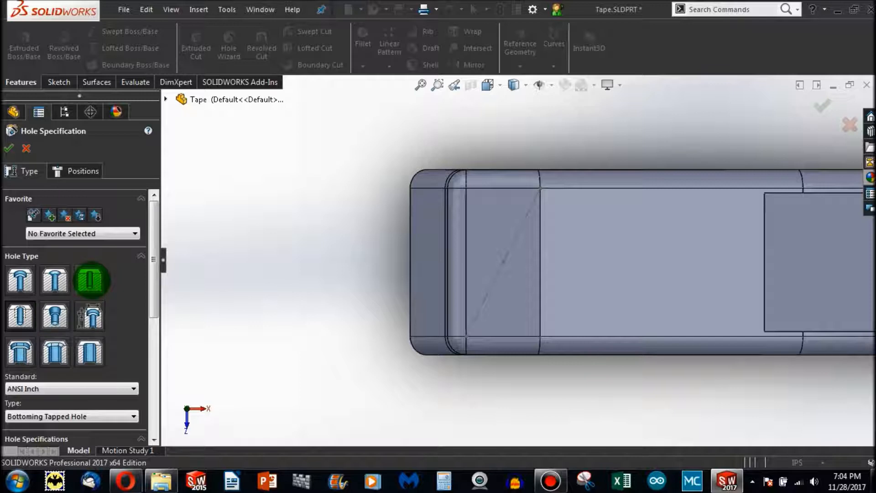
left_click(20, 317)
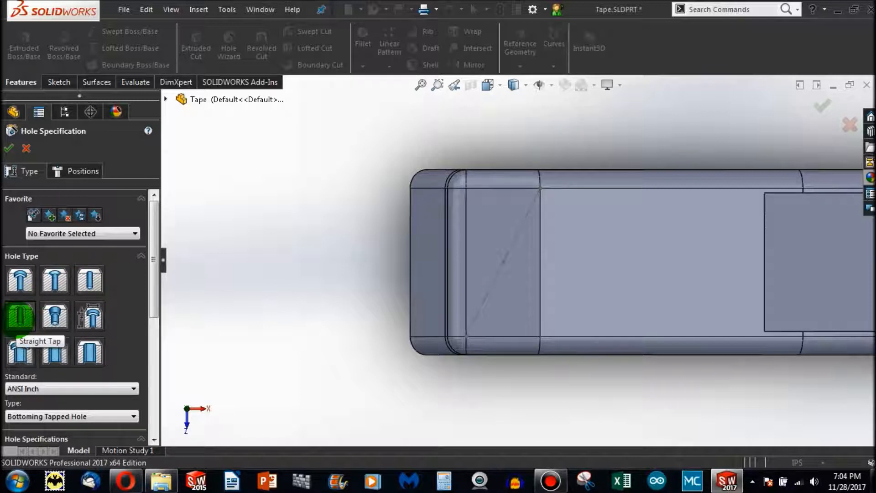
left_click(20, 280)
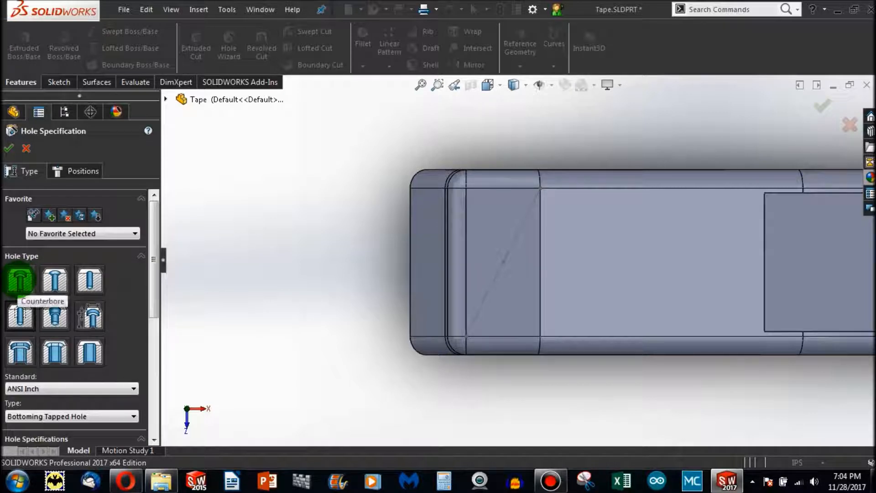
left_click(20, 316)
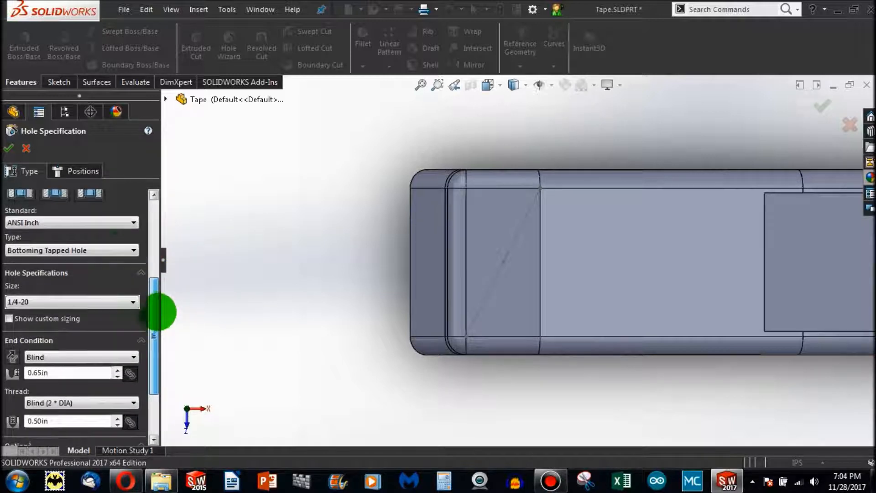
left_click(71, 222)
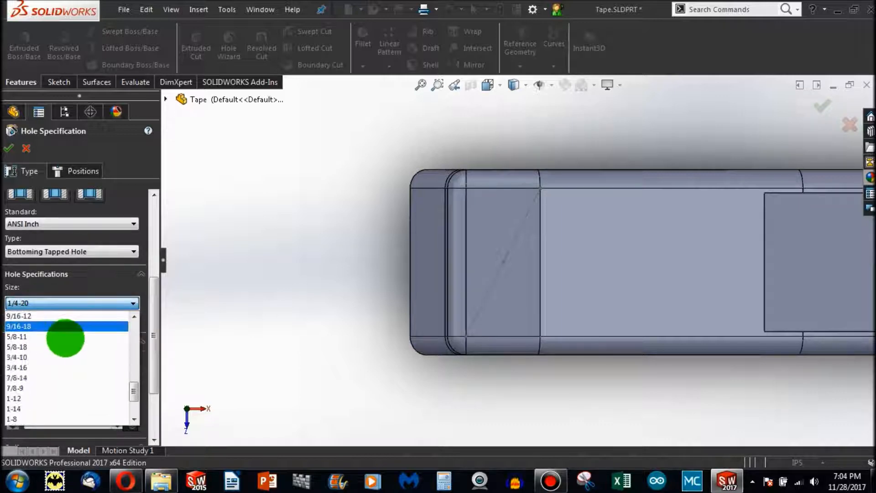
left_click(17, 315)
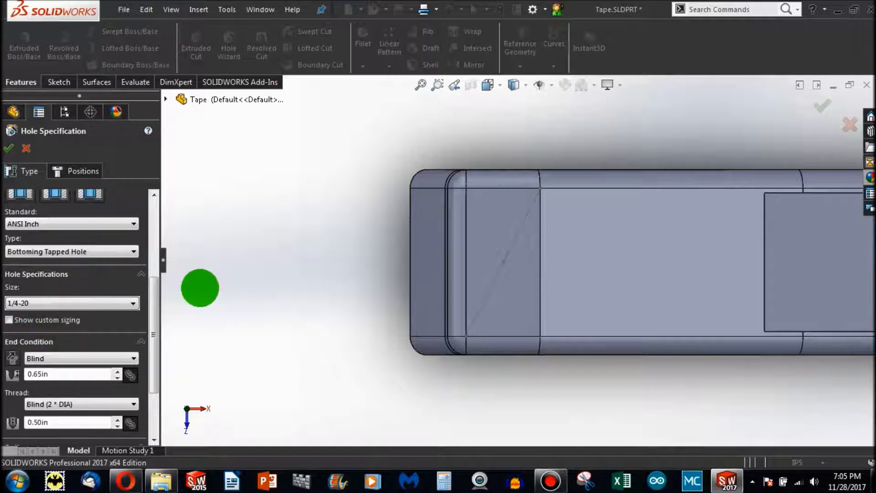
Set the hole's end condition to Offset From Surface at 0.25 in
scroll("down", 3)
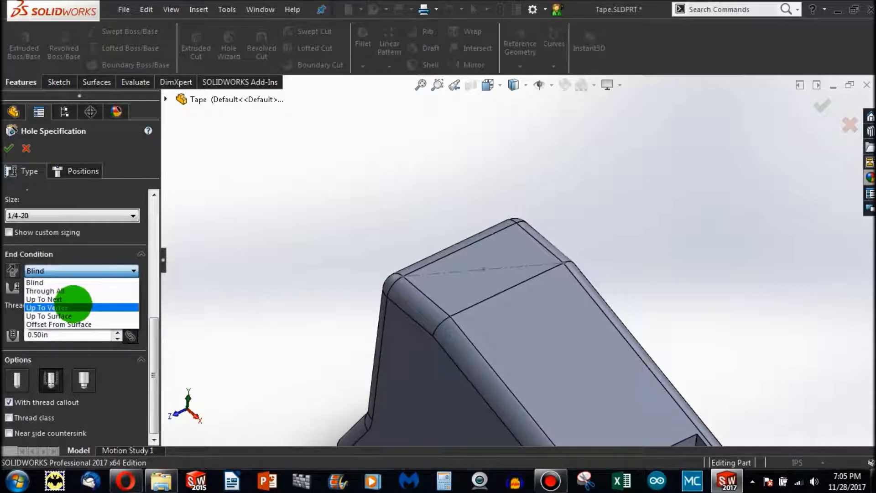
mouse_move(59, 324)
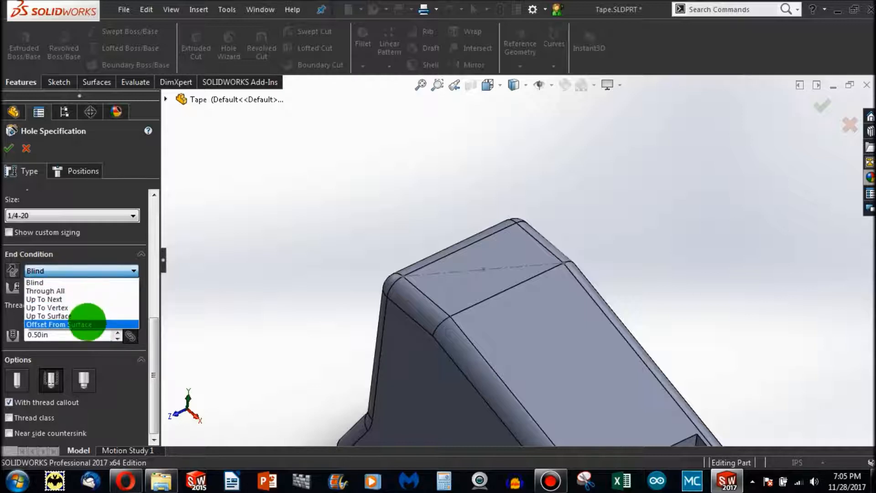
left_click(48, 324)
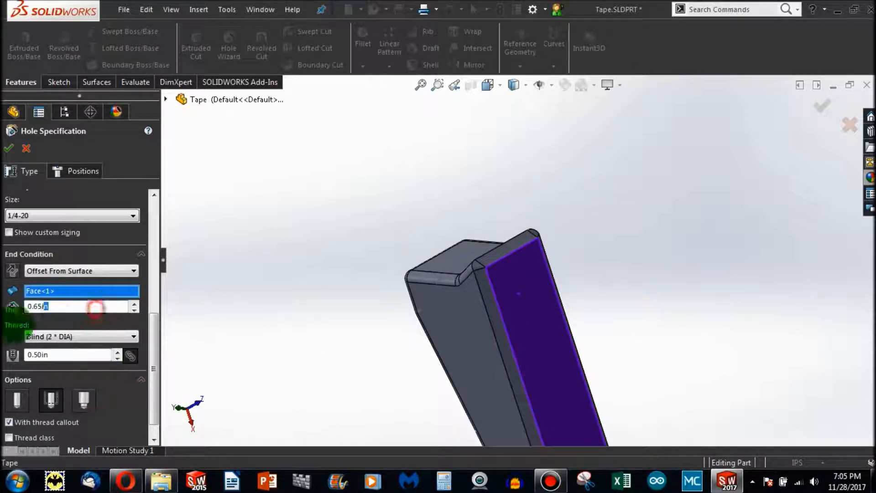
type("0.25in")
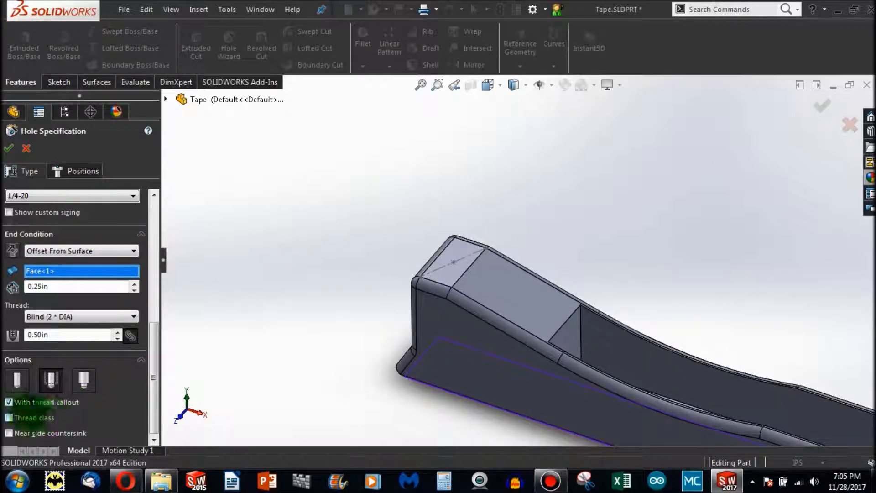
mouse_move(50, 380)
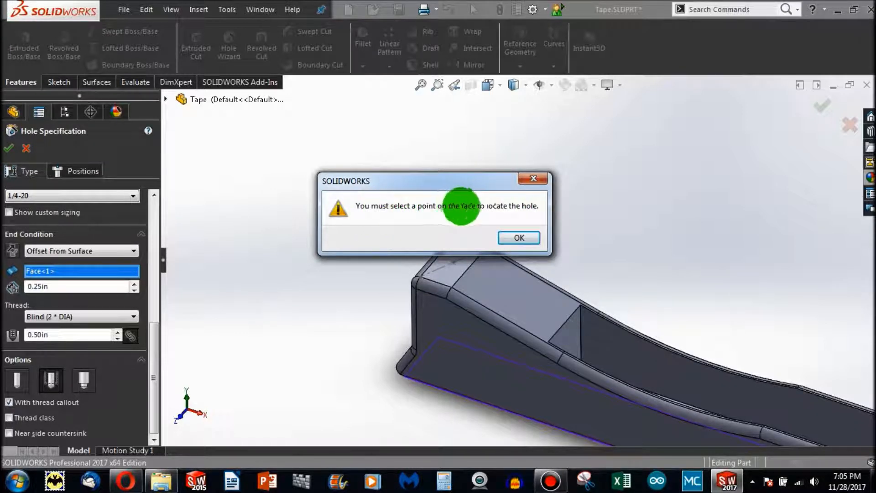
Dismiss the placement warning and place the 1/4-20 hole point on the front top face
left_click(518, 237)
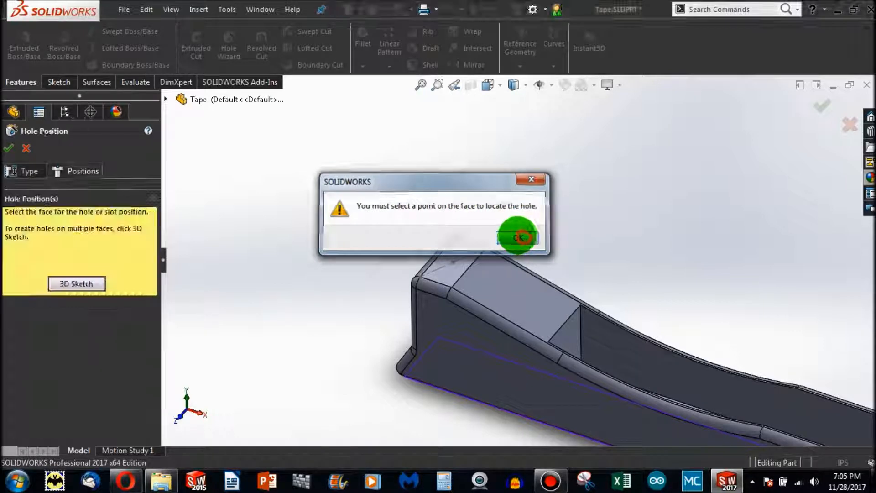
left_click(517, 237)
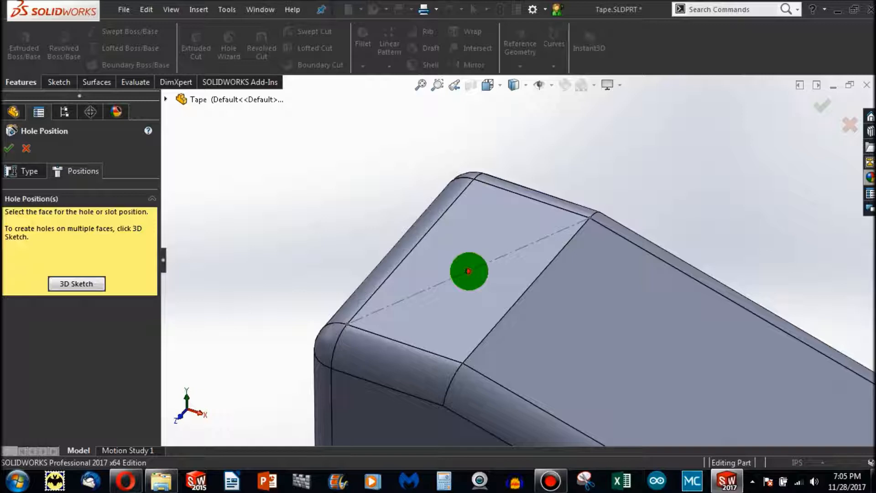
left_click(77, 283)
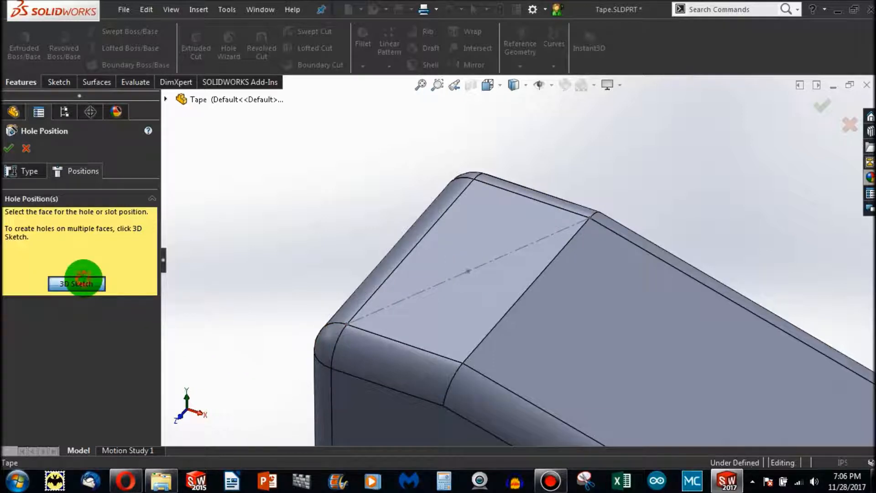
left_click(77, 284)
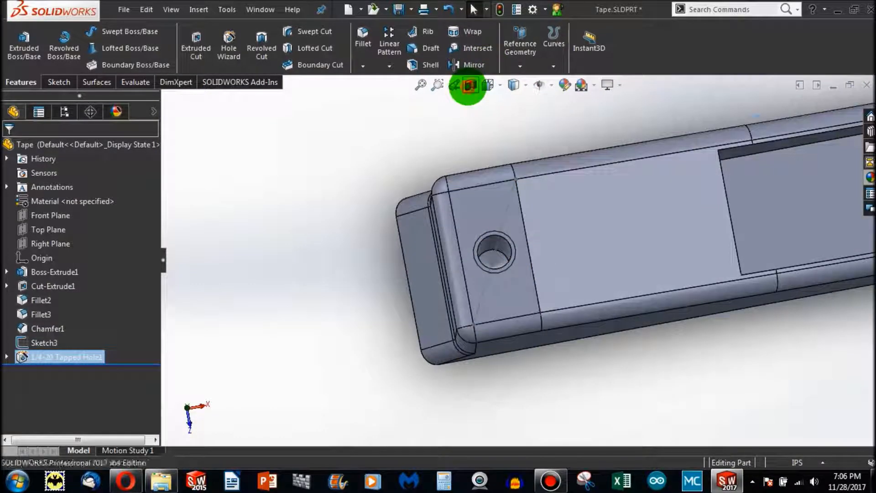
Change the display style, reopen Tapped Hole1's definition, then close it
left_click(469, 85)
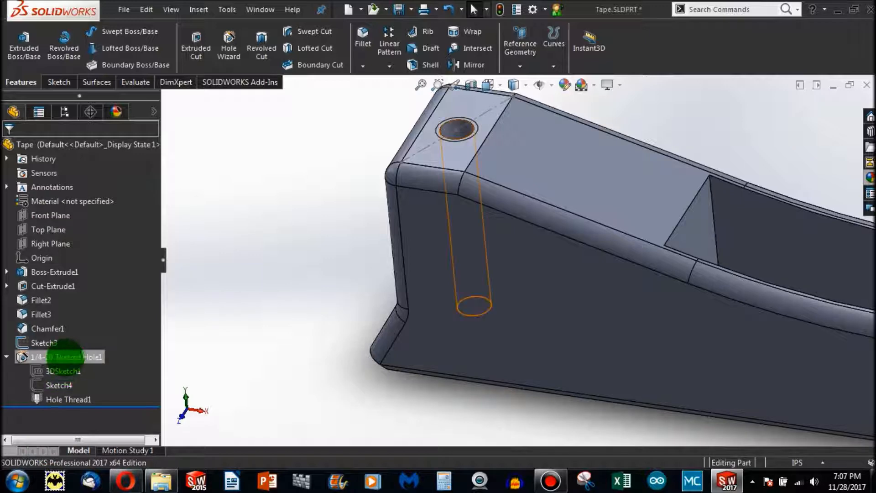
double_click(56, 356)
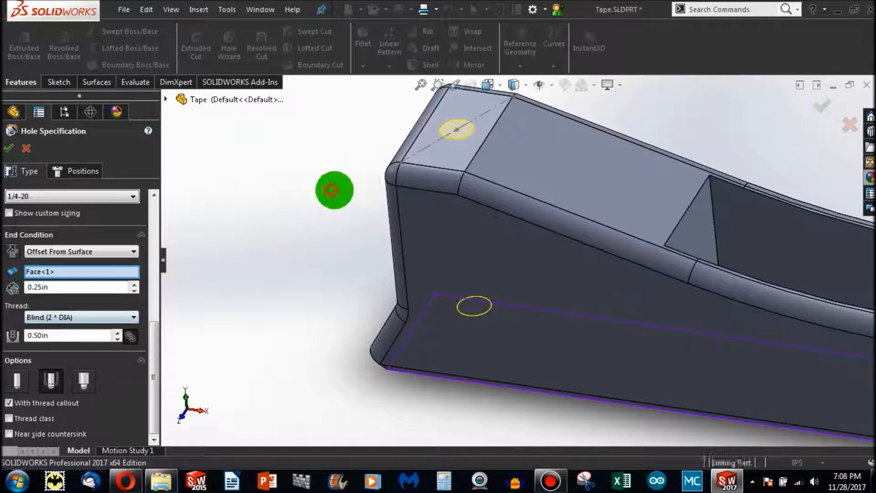
left_click(7, 149)
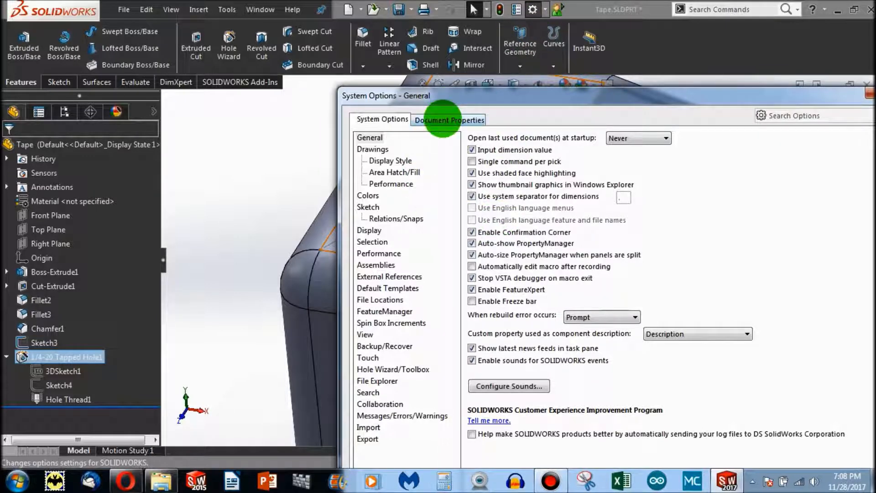
Enable Shaded cosmetic threads under Document Properties > Detailing and confirm
left_click(449, 119)
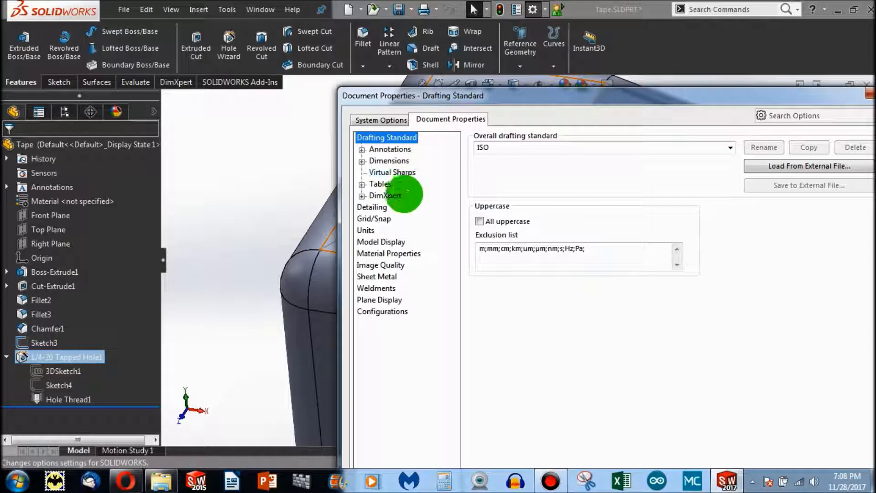
left_click(371, 207)
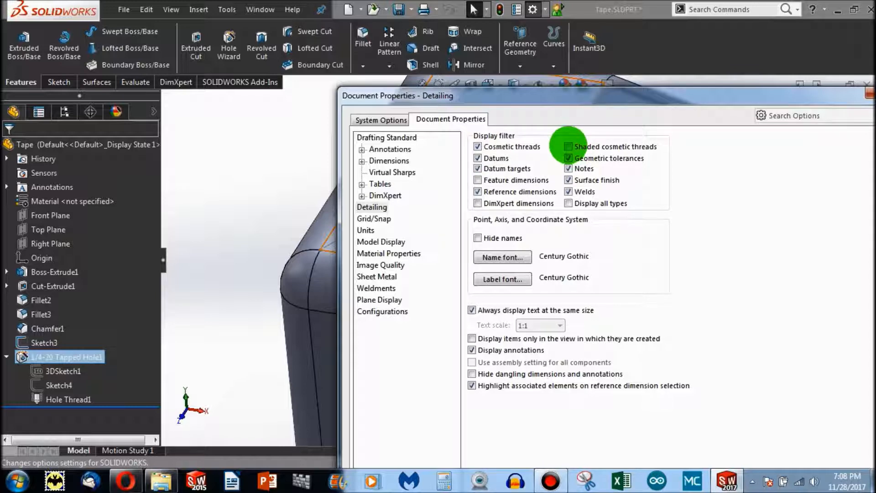
left_click(568, 147)
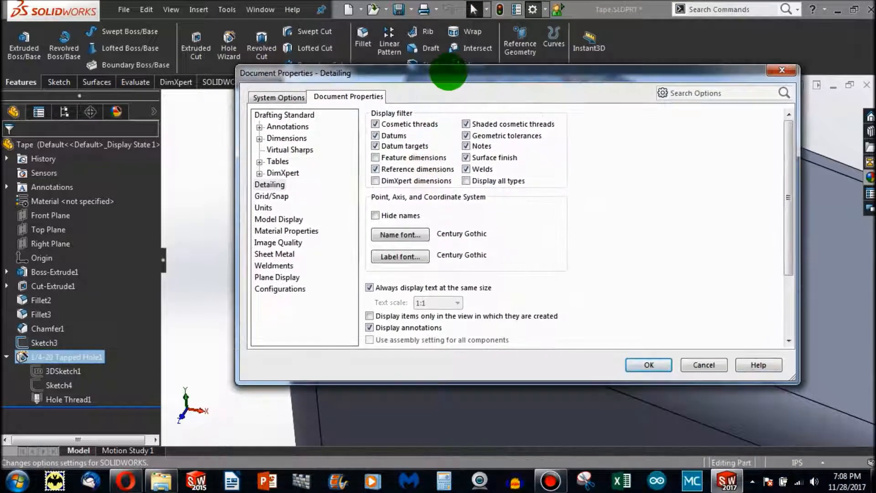
left_click(647, 364)
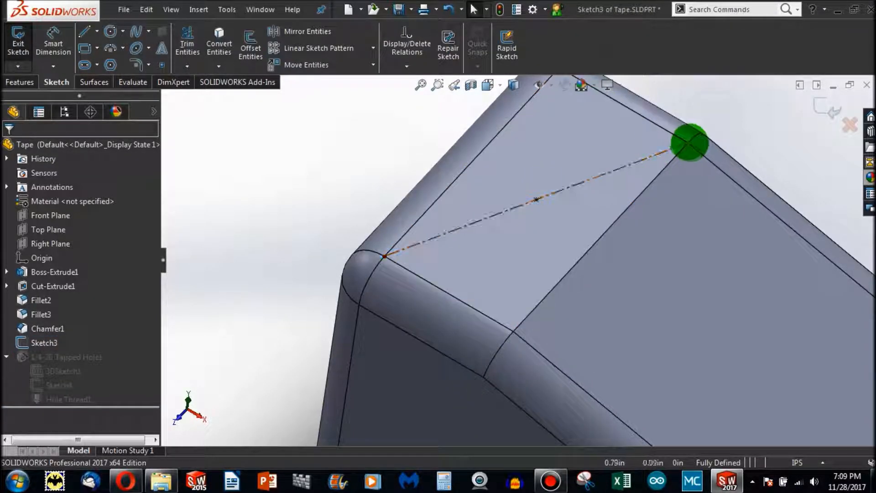
Drag Sketch3's centerline endpoint onto the top face's opposite edge, then rebuild
left_click(691, 144)
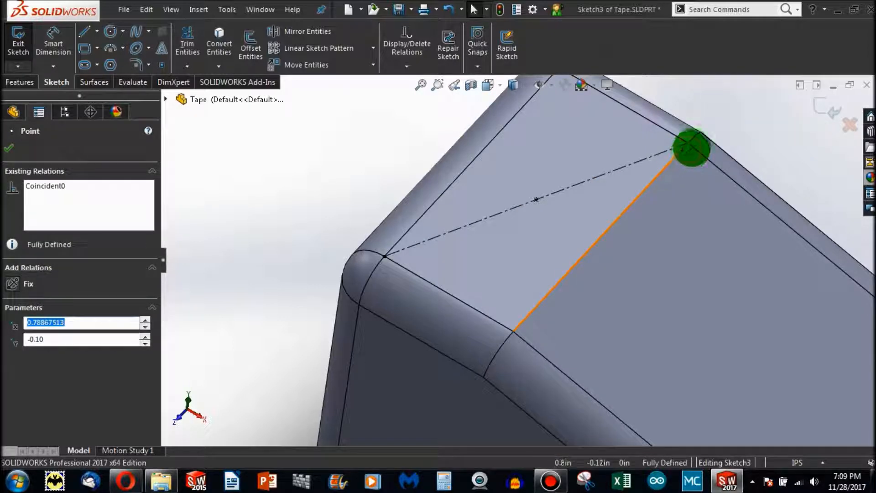
left_click_drag(691, 146, 610, 247)
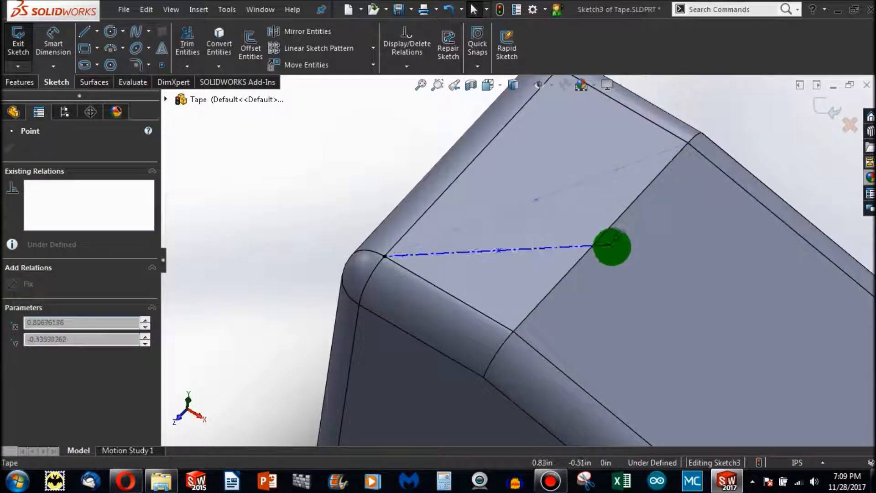
left_click_drag(611, 246, 599, 237)
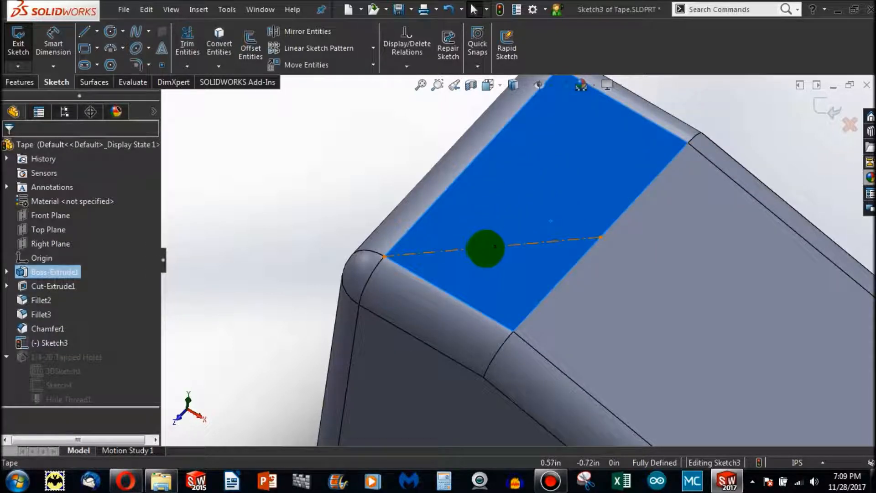
left_click_drag(485, 248, 539, 257)
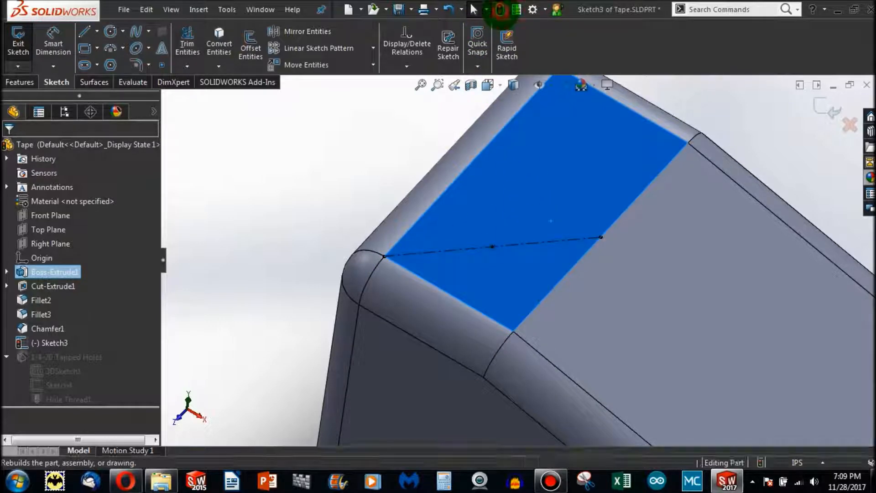
left_click(18, 44)
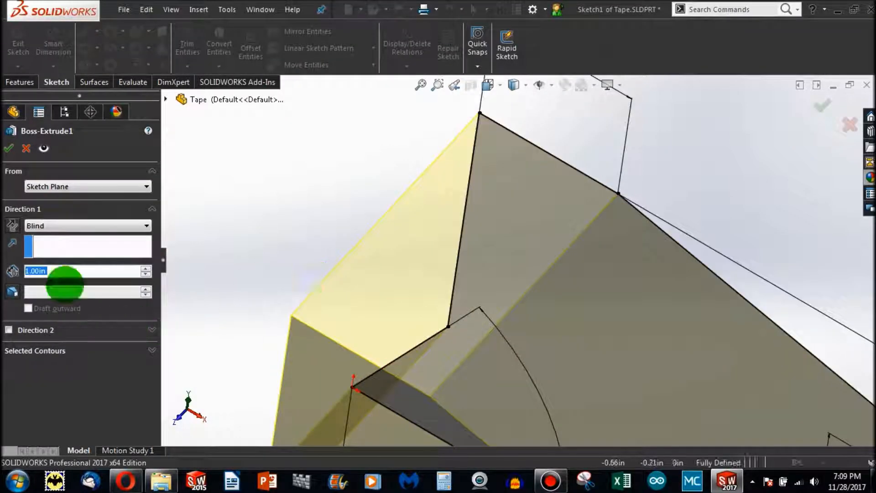
Select Front Plane in the feature tree and launch Mirror with it as the mirror plane
left_click(87, 224)
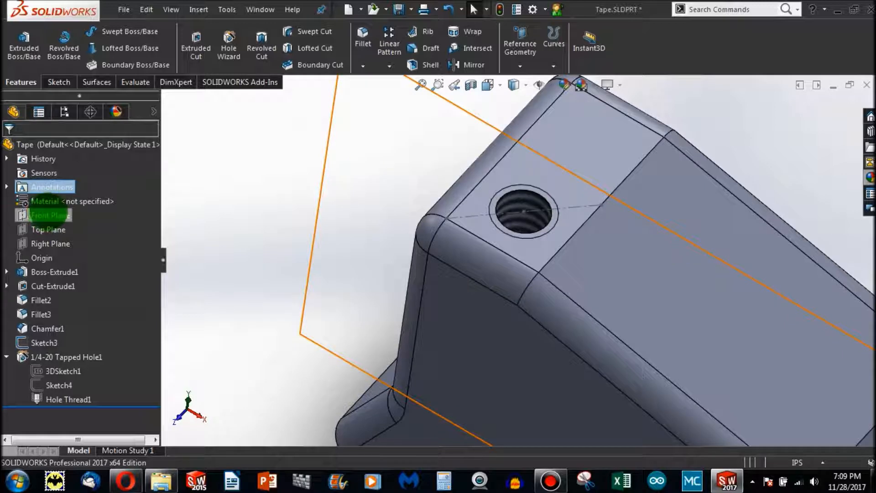
left_click(50, 214)
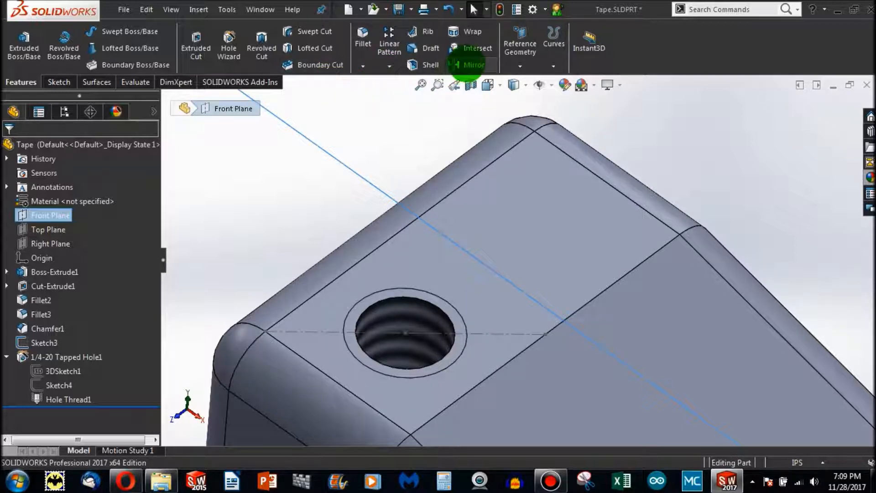
left_click(473, 65)
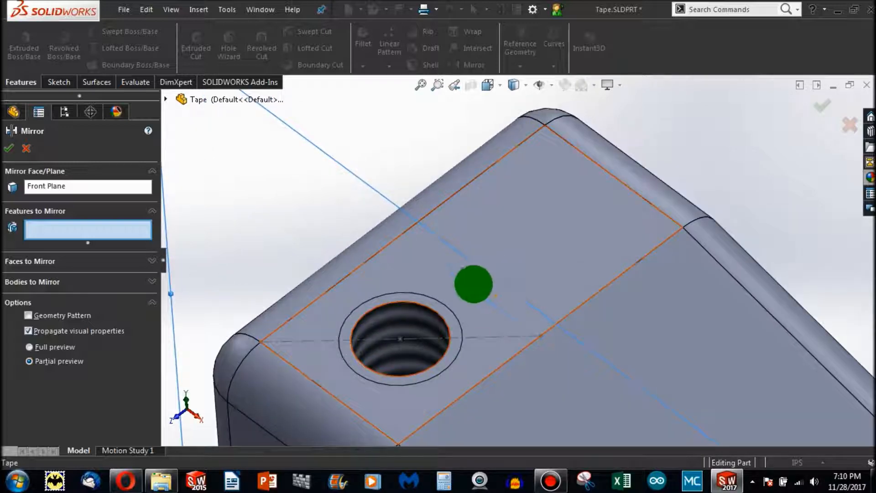
Mirror 1/4-20 Tapped Hole1 across the Front Plane, then bring up the hole feature's options
left_click(473, 284)
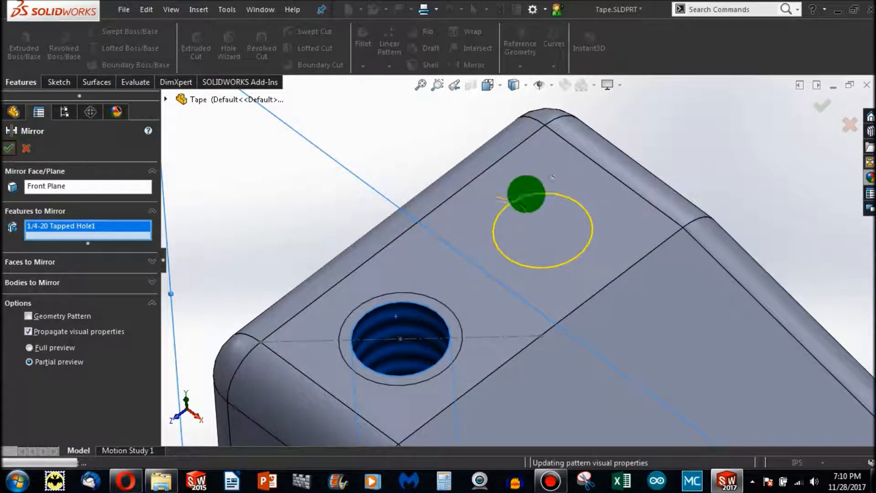
left_click(8, 148)
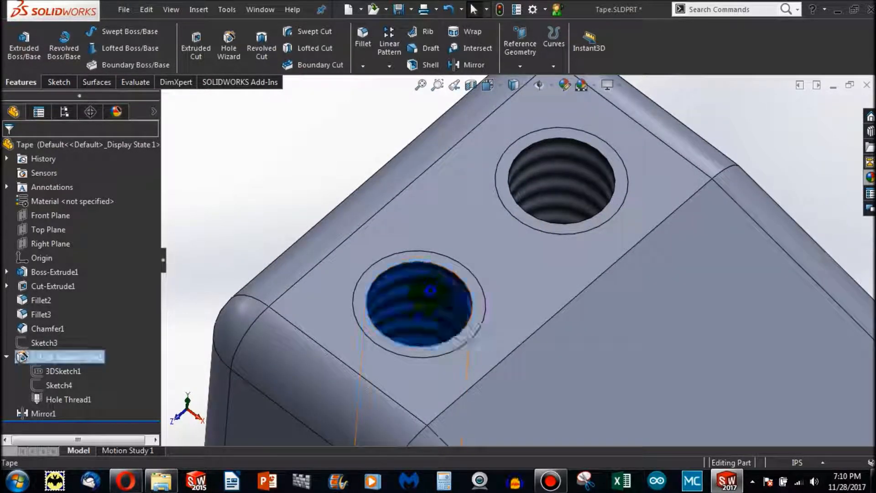
right_click(416, 302)
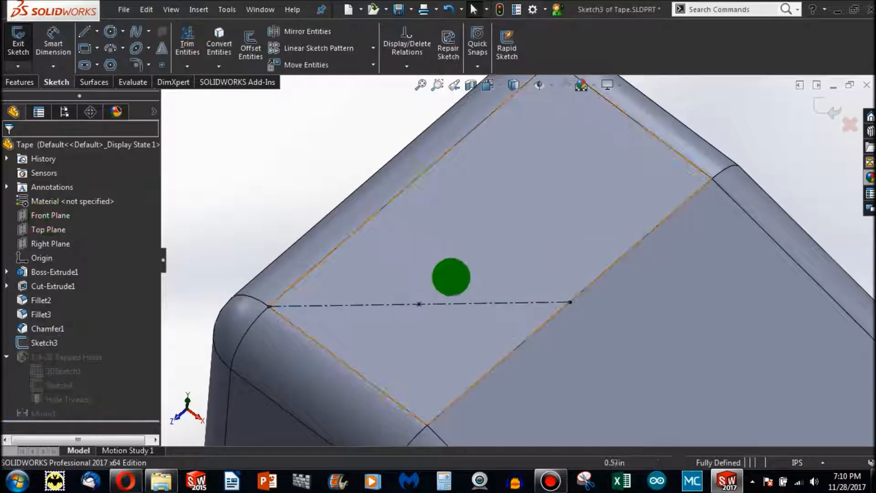
Dimension the Sketch3 centerline endpoint 0.36 in from the face edge and rebuild
left_click(569, 303)
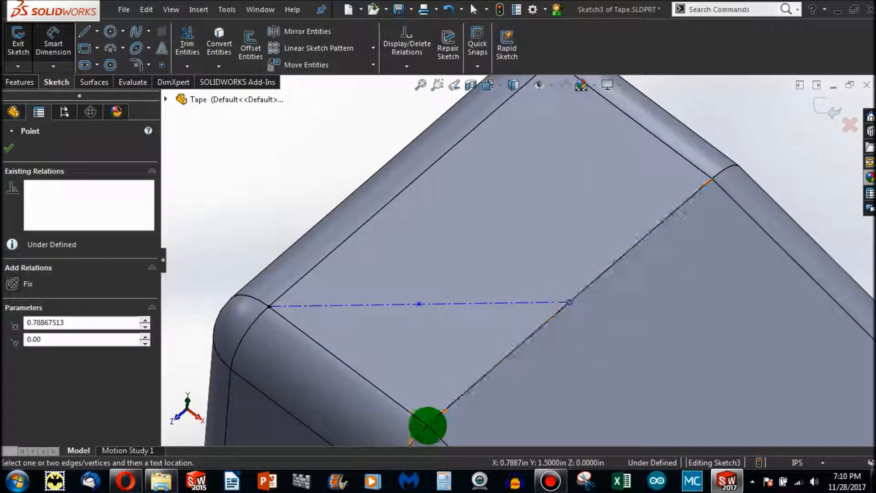
left_click(568, 301)
type("0.36")
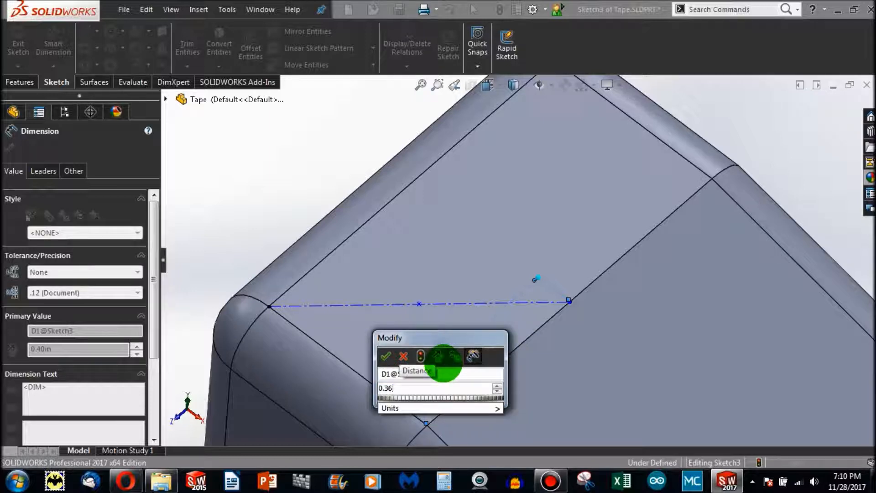
left_click(386, 357)
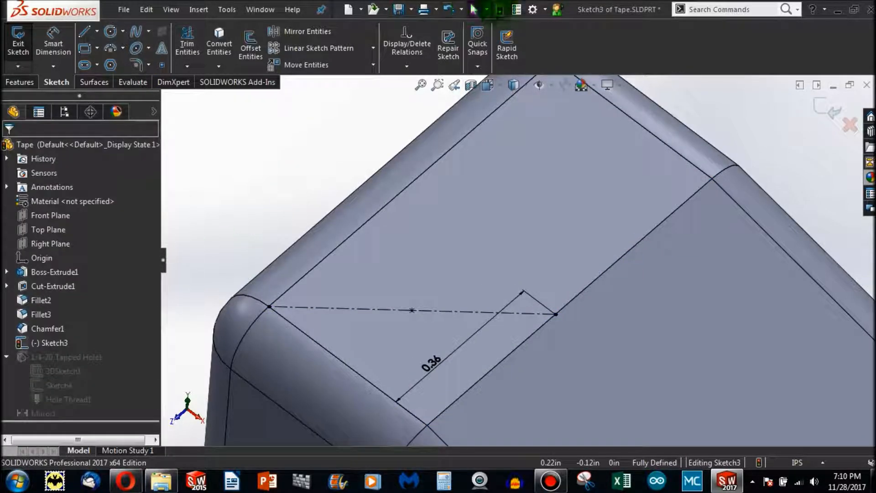
left_click(18, 44)
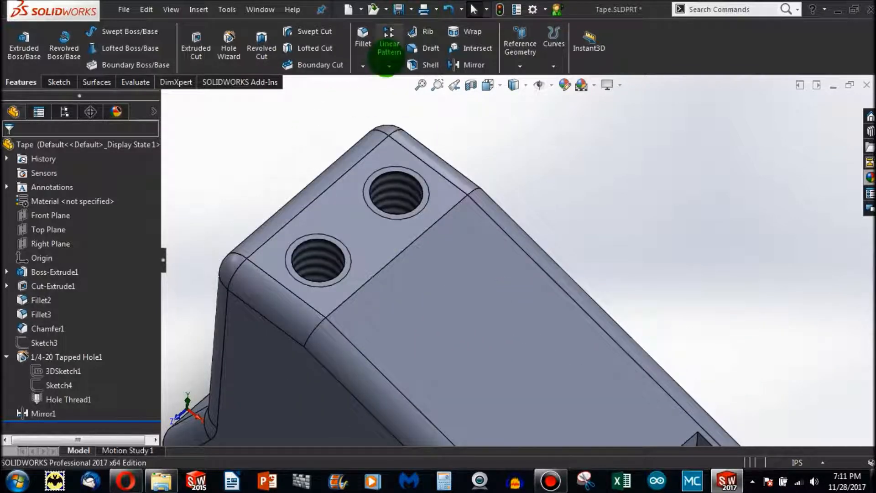
left_click(388, 47)
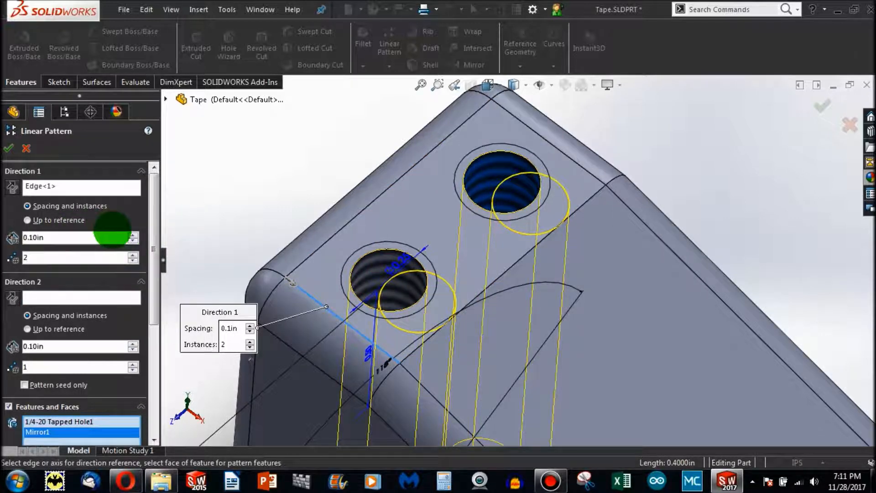
type("0.5in")
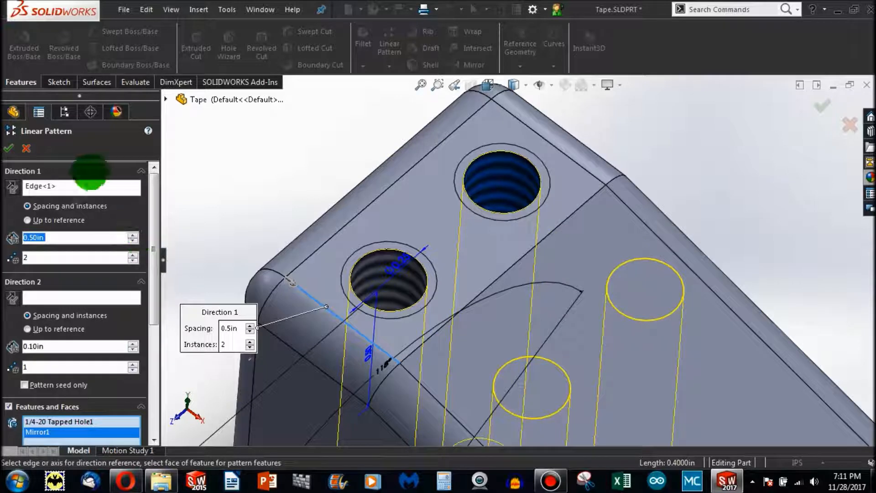
left_click(132, 254)
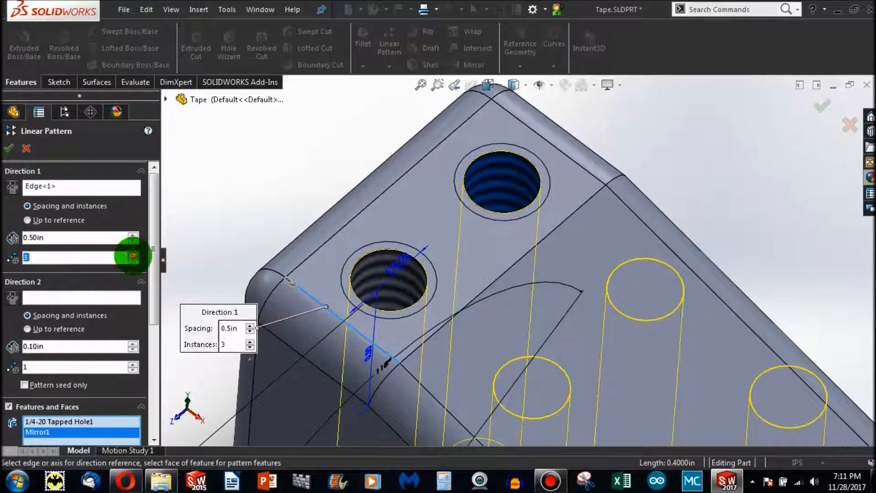
left_click(133, 254)
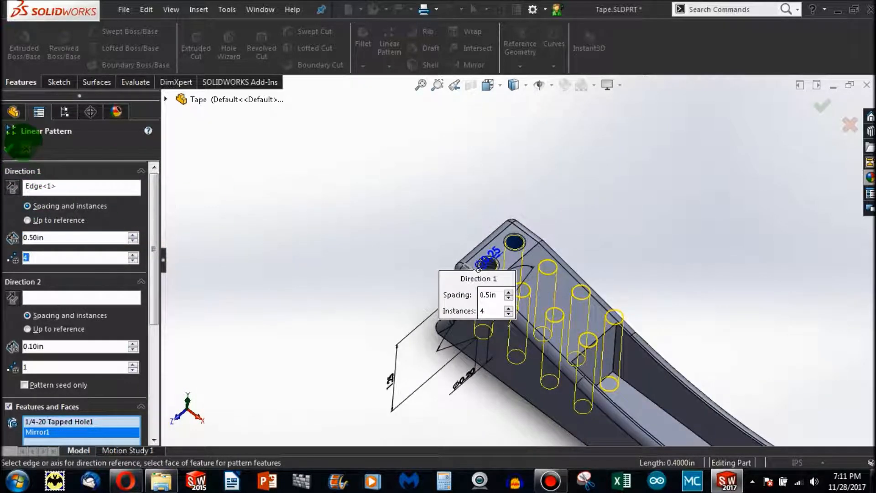
left_click(821, 106)
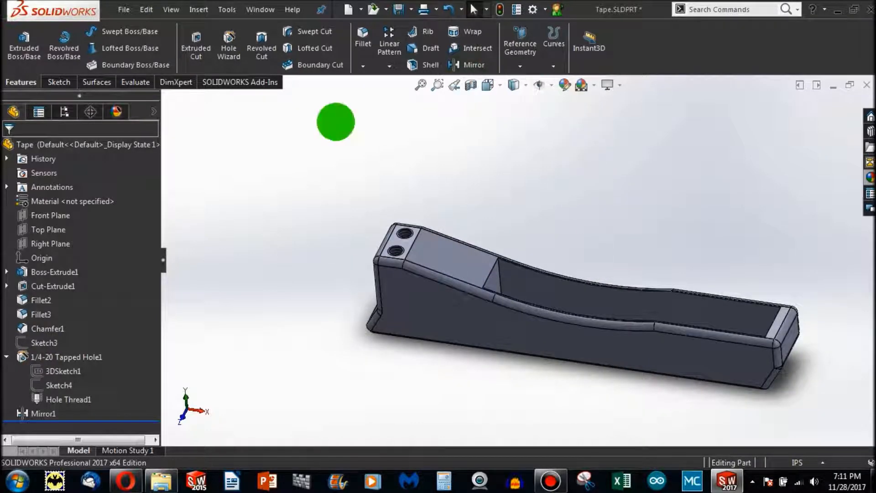
Show the New document dropdown options on the toolbar
left_click(360, 10)
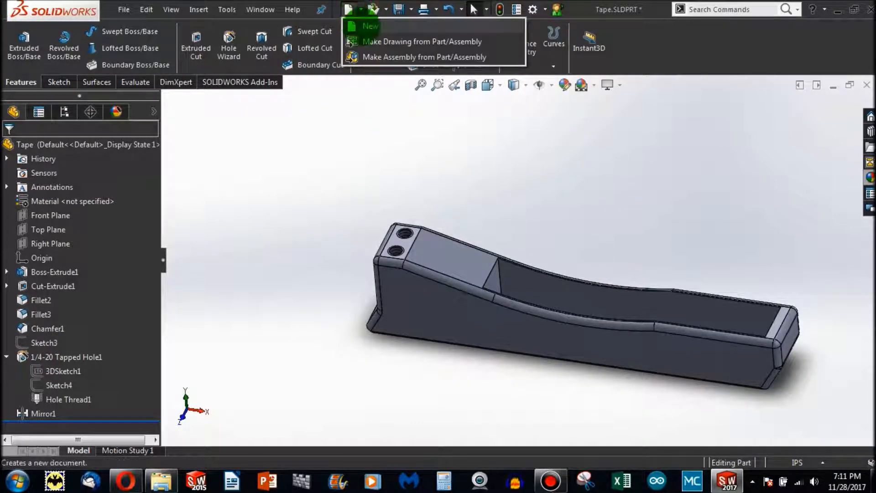
Create a new part document and bring up the sketching tools
left_click(370, 25)
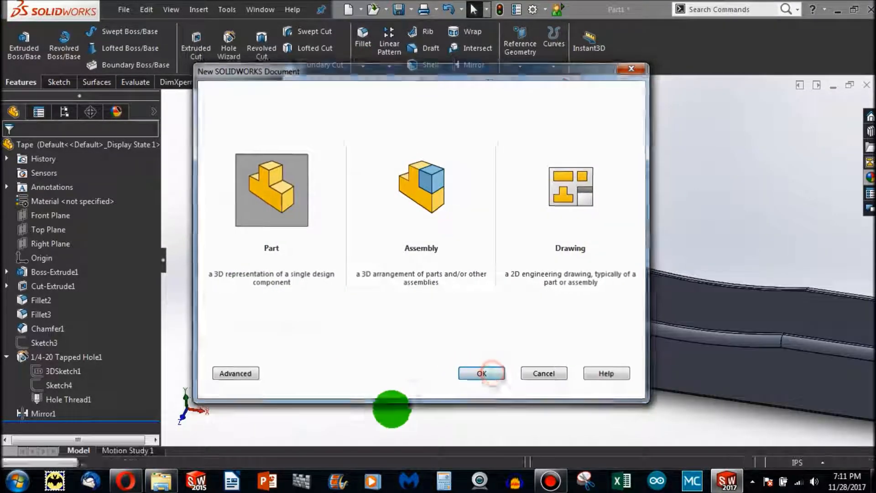
left_click(482, 373)
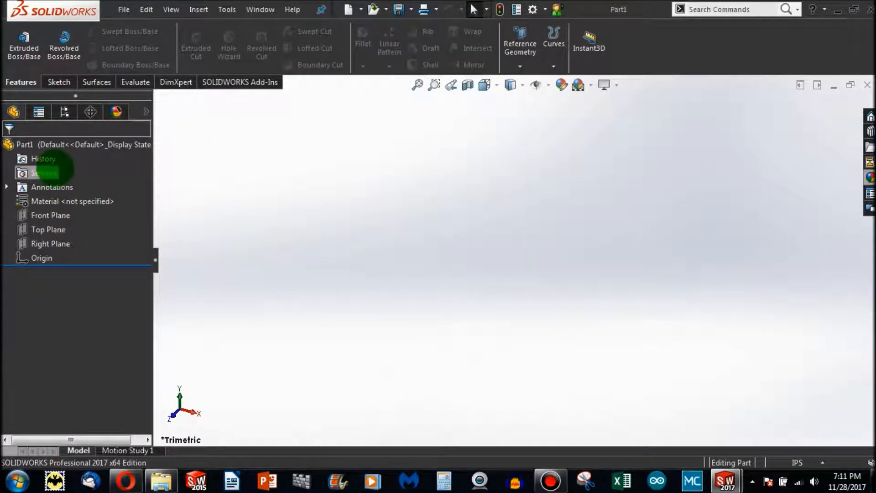
left_click(58, 82)
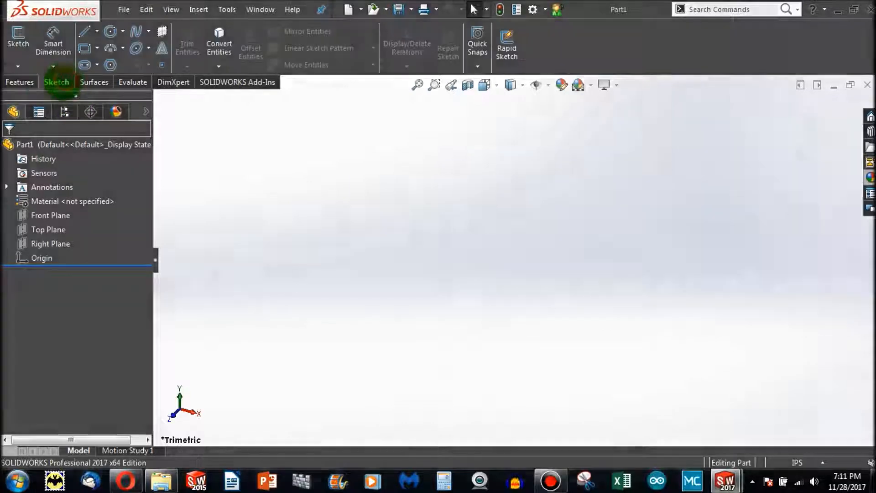
Sketch a circle at the origin dimensioned to 6.00 in diameter
left_click(50, 215)
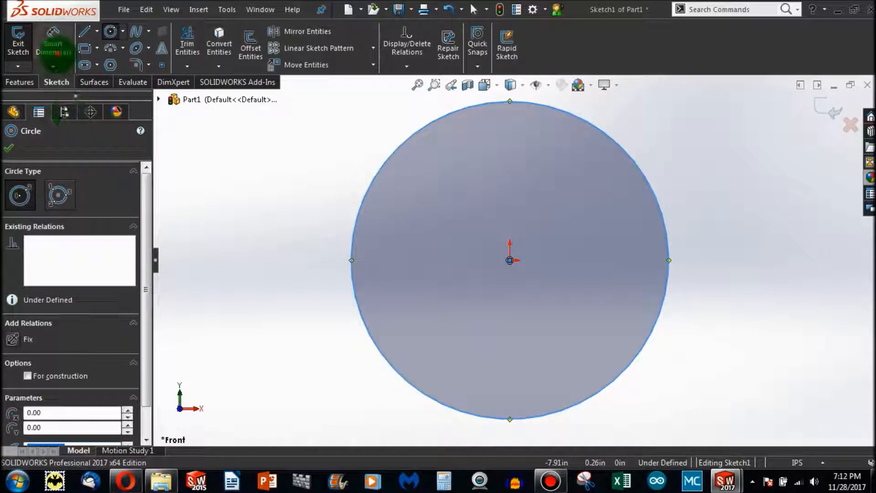
left_click(53, 43)
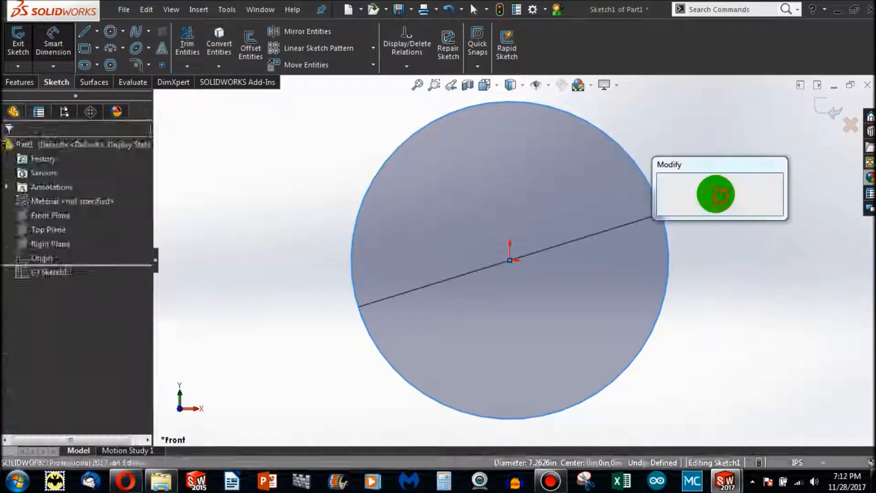
left_click(716, 194)
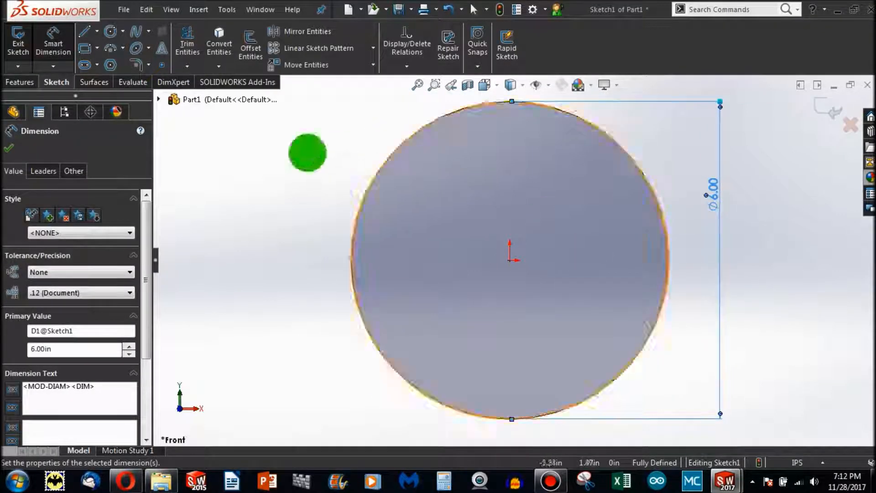
left_click(19, 82)
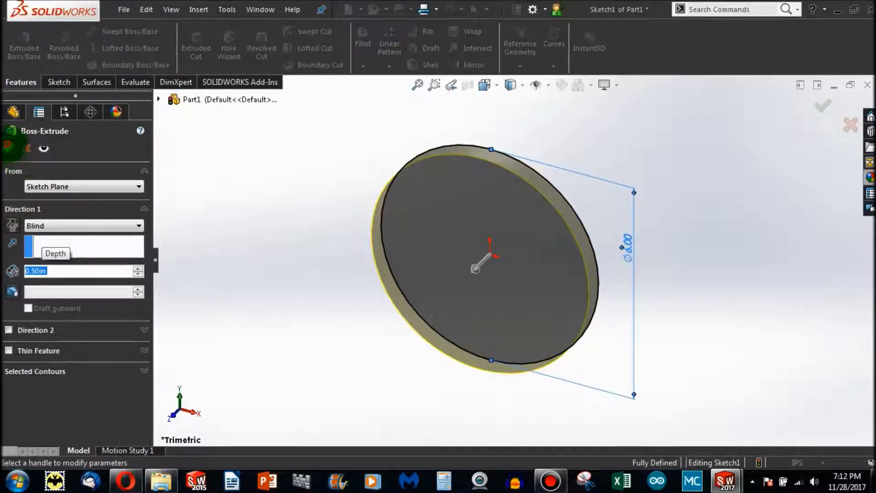
Apply Boss-Extrude1 as a 0.50 in Blind-depth disc
left_click(821, 106)
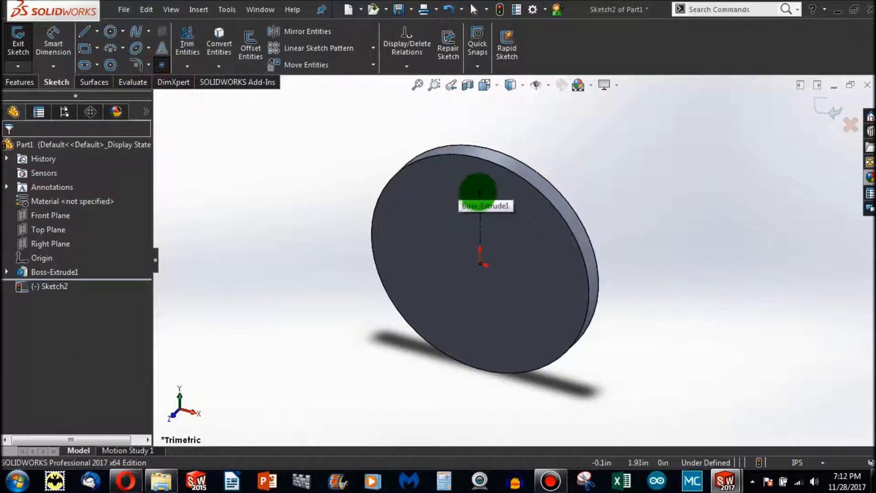
Draw a vertical line up from the disc centre and dimension it 2 in long
left_click_drag(477, 184, 560, 173)
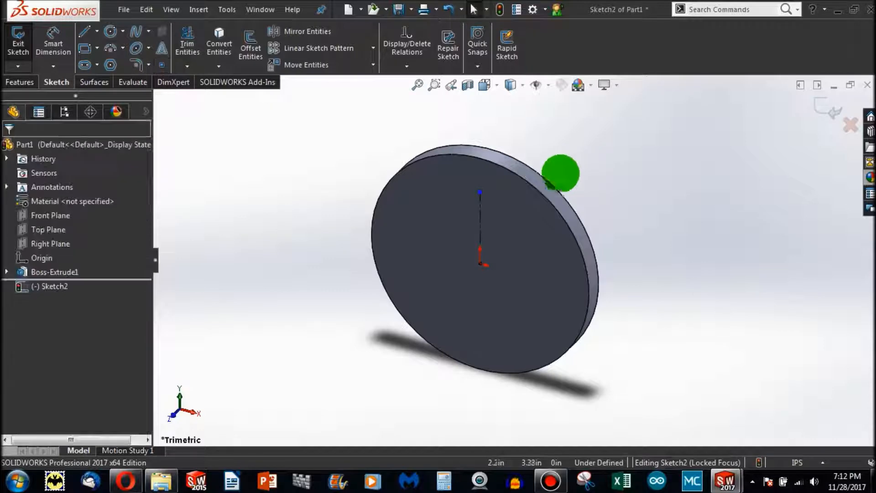
left_click_drag(560, 173, 480, 229)
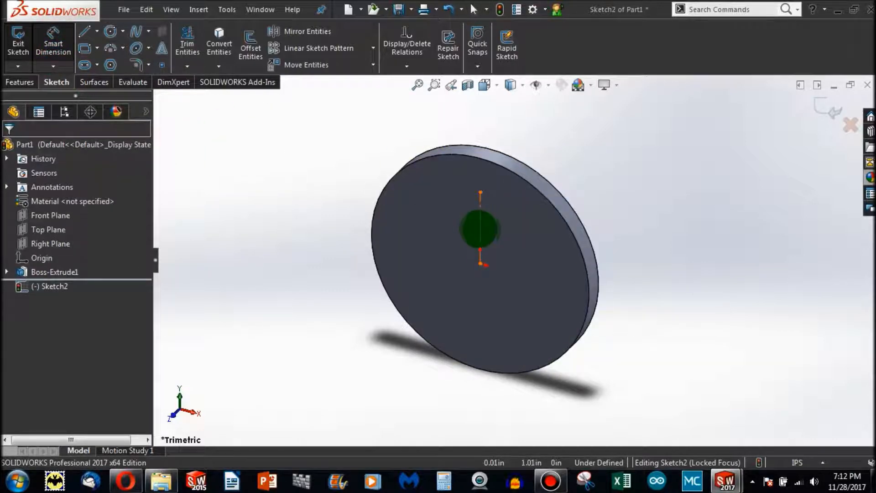
left_click(485, 229)
type("2")
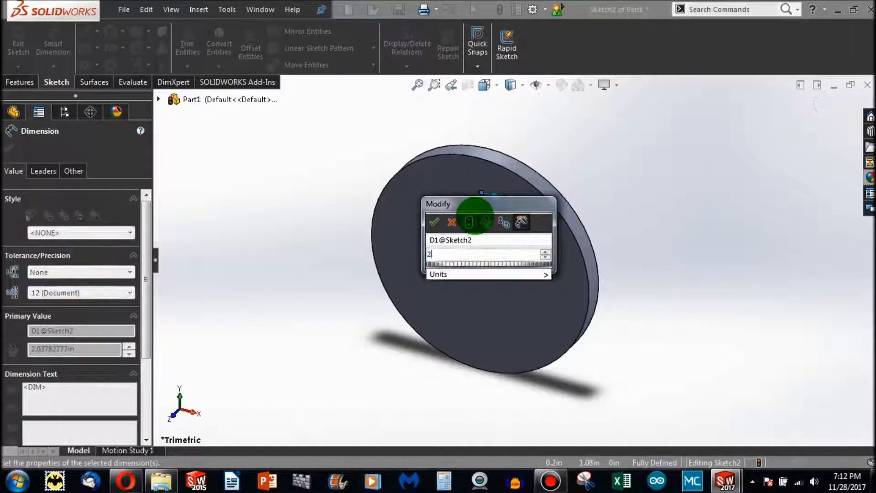
left_click(435, 222)
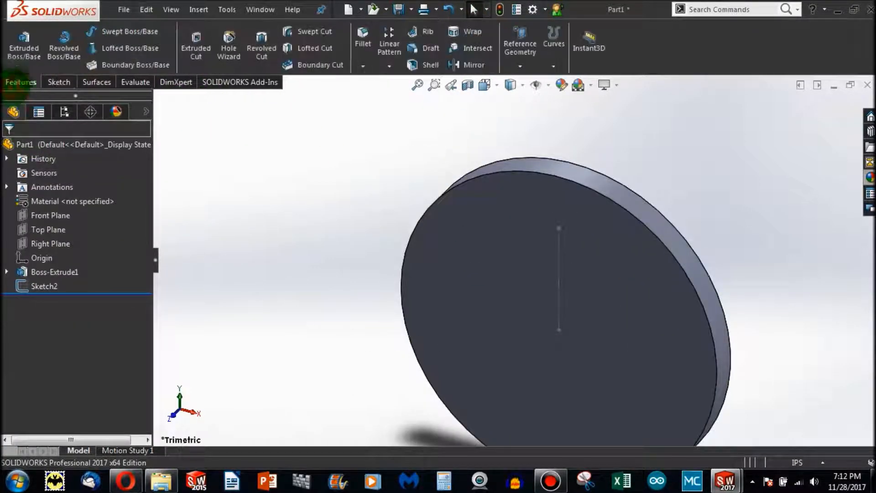
Add a Hole Wizard Straight Tap, size 3/4-16, positioned at the line endpoint
left_click(228, 45)
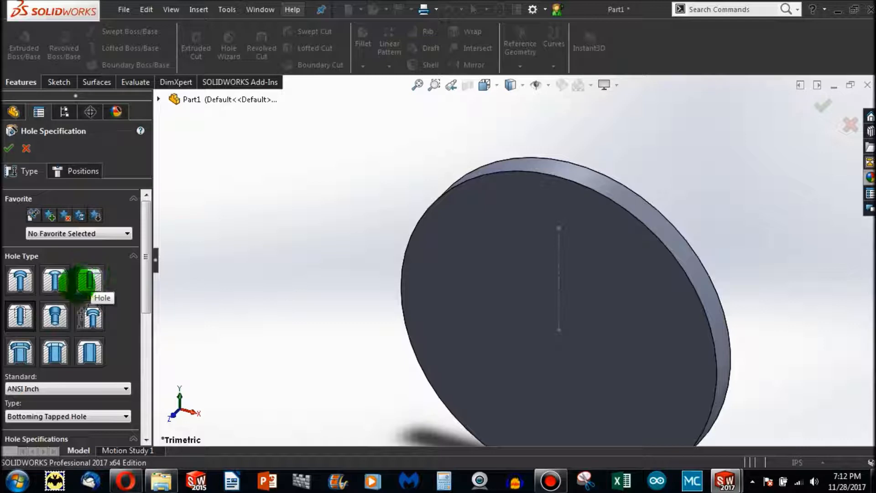
left_click(54, 316)
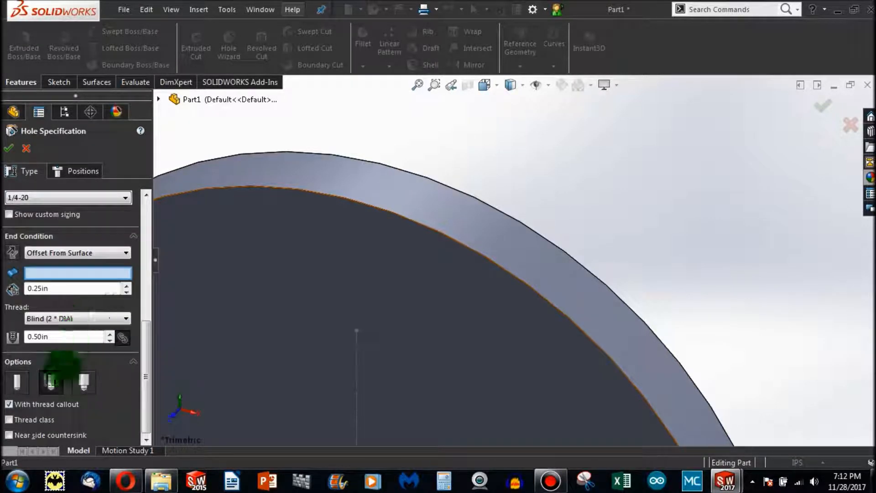
left_click(68, 265)
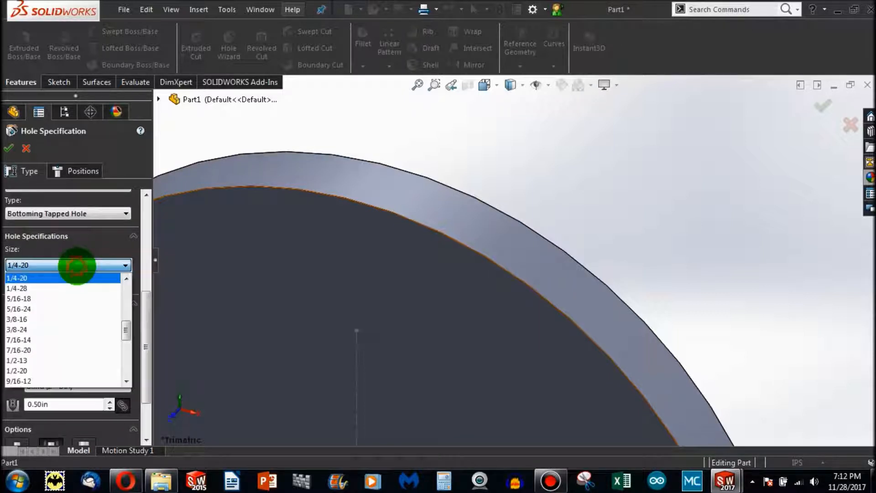
scroll("down", 3)
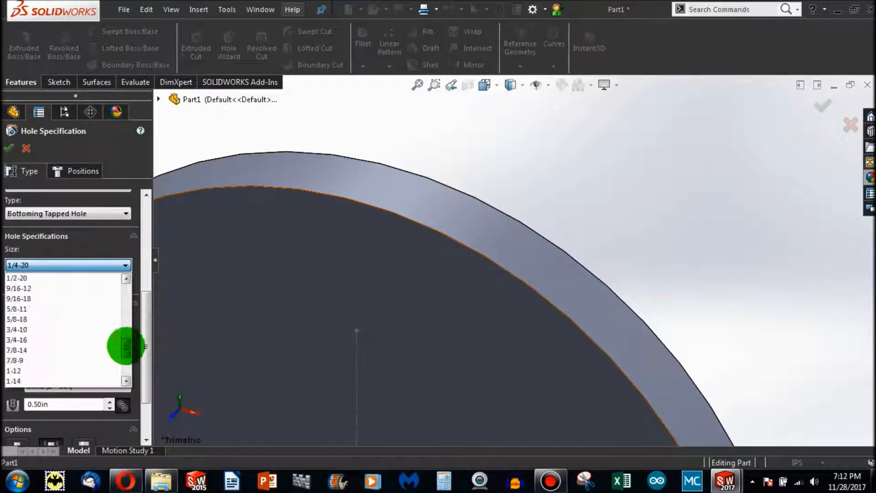
left_click(17, 339)
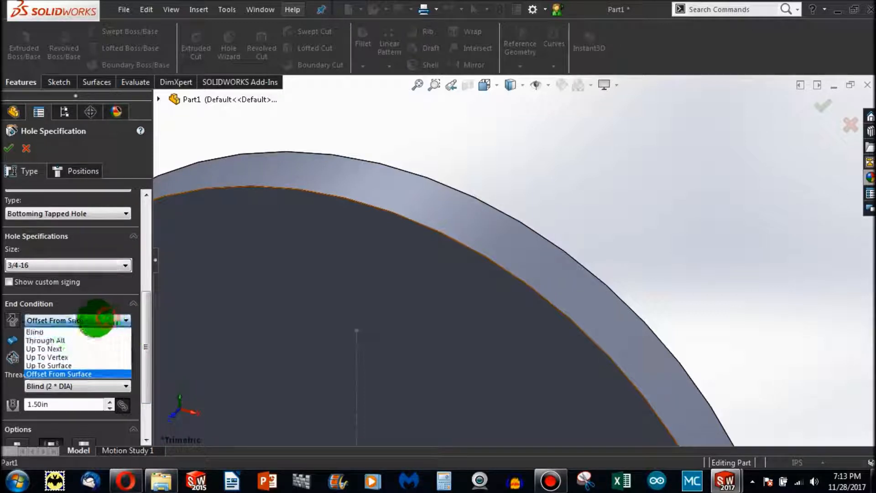
left_click(46, 339)
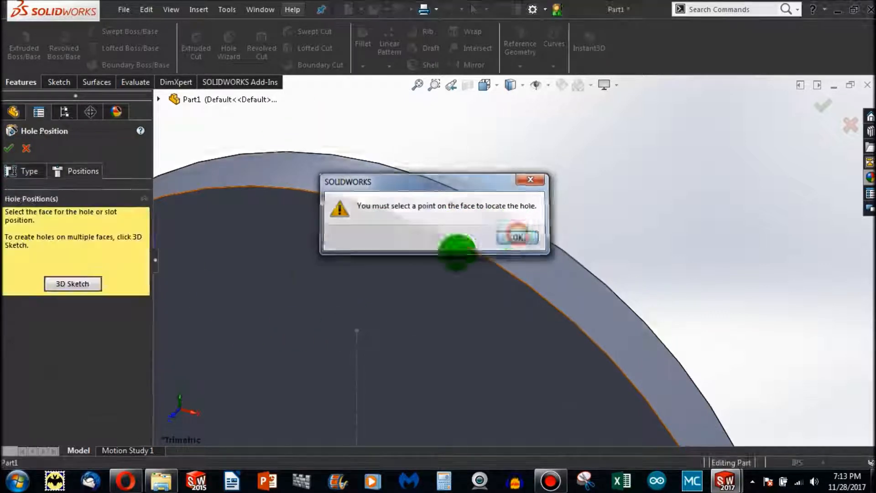
left_click(516, 237)
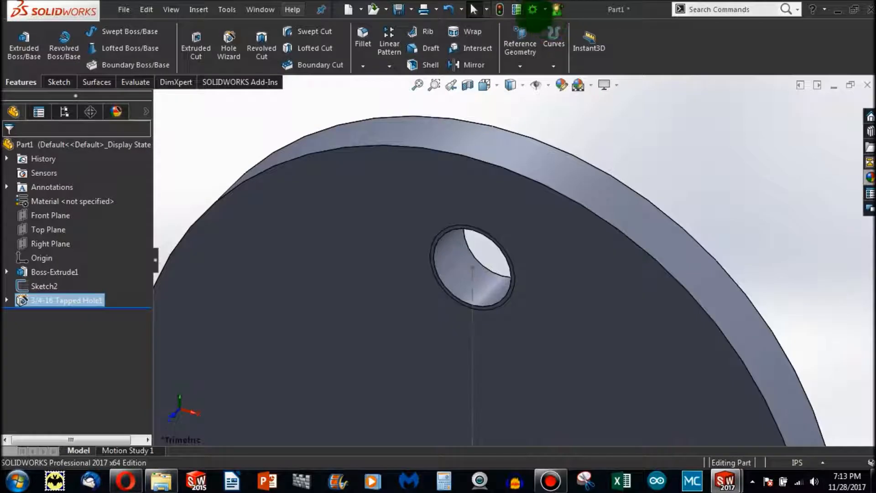
Turn on Shaded cosmetic threads under Document Properties > Detailing
left_click(531, 10)
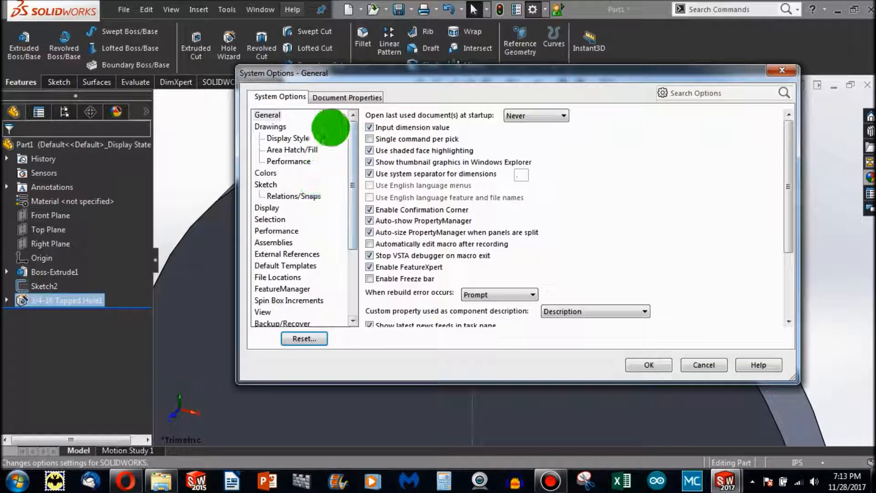
left_click(347, 97)
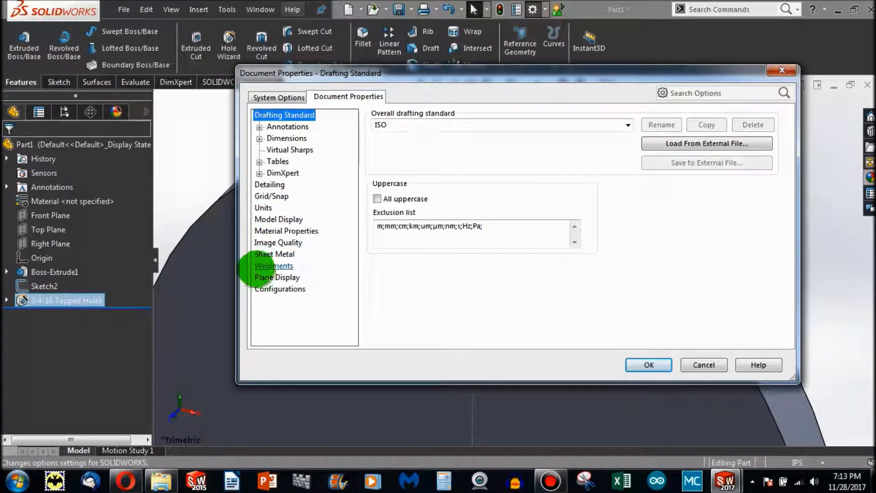
left_click(269, 184)
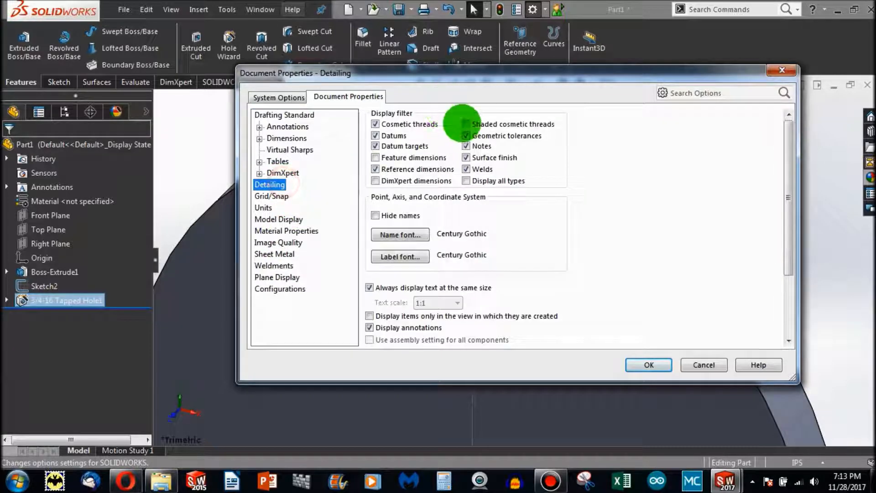
left_click(648, 364)
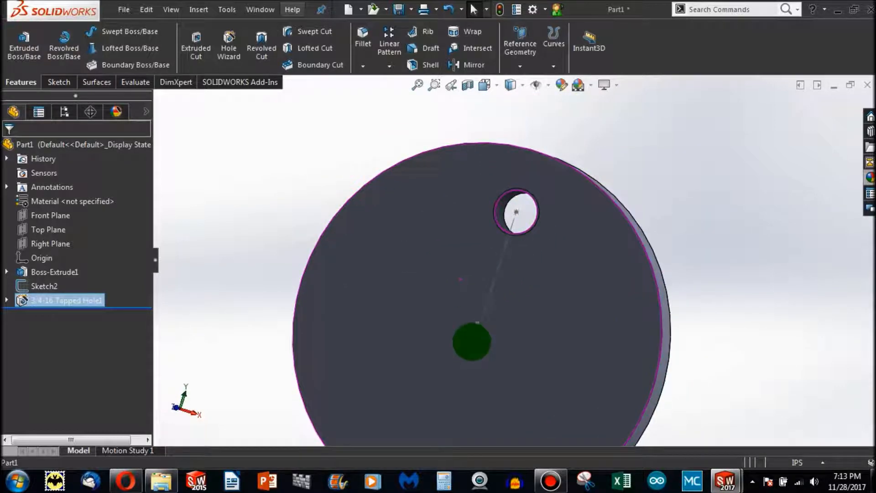
mouse_move(518, 45)
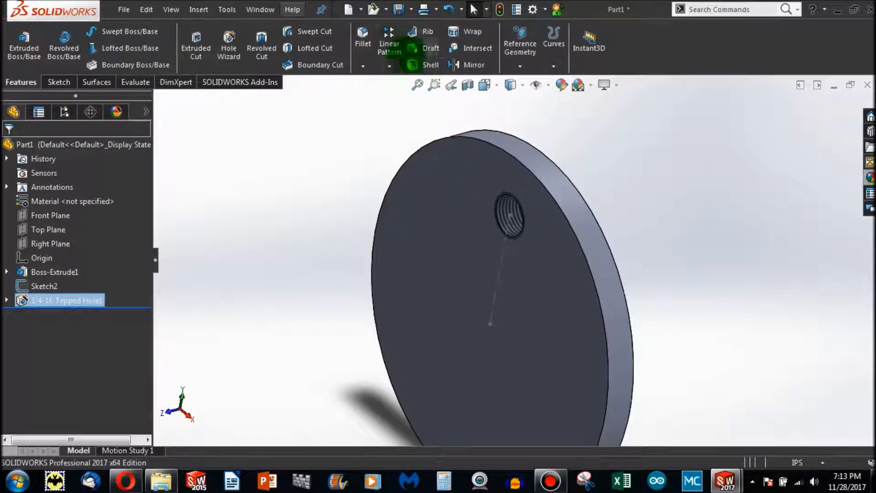
Circular-pattern Tapped Hole1 with equal 360° spacing, raising the instance count
left_click(389, 56)
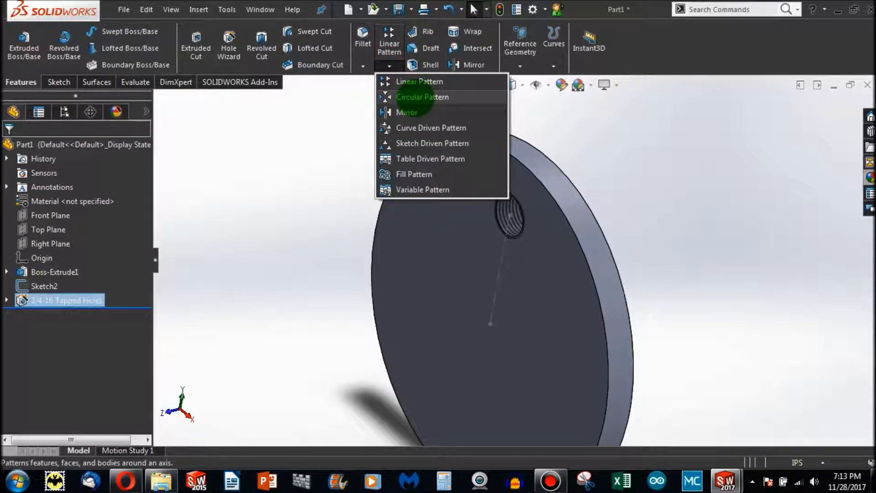
left_click(422, 97)
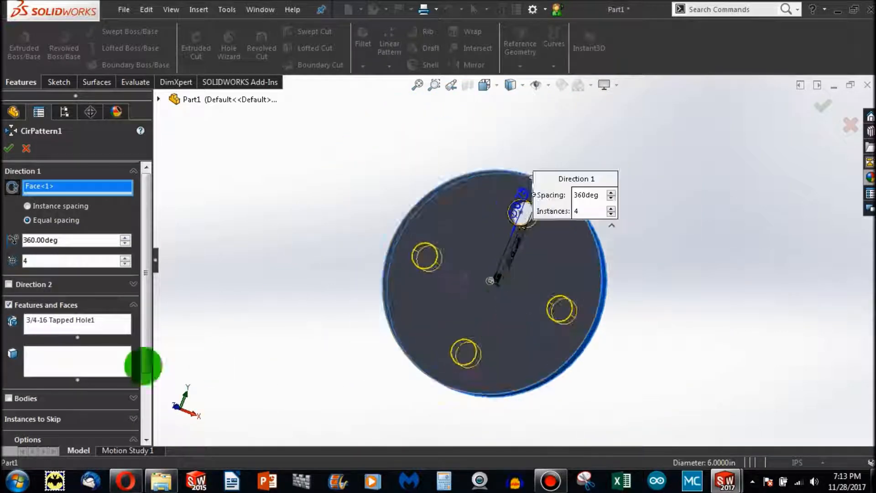
left_click(125, 257)
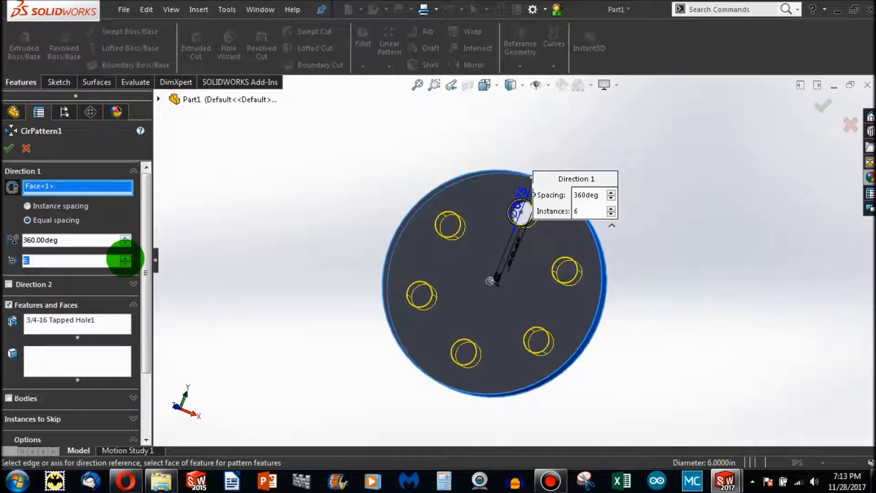
left_click(125, 257)
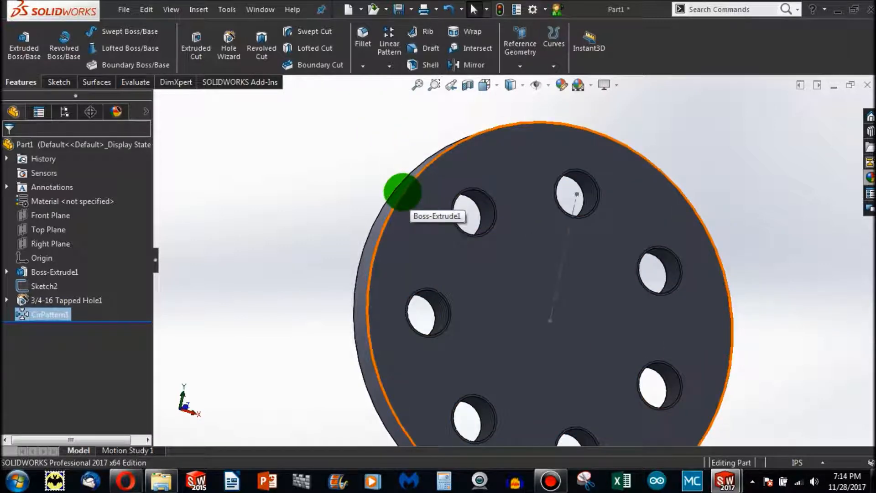
Fillet the front rim edge 0.25 in and chamfer the back edge 0.1 in × 45°
left_click(362, 39)
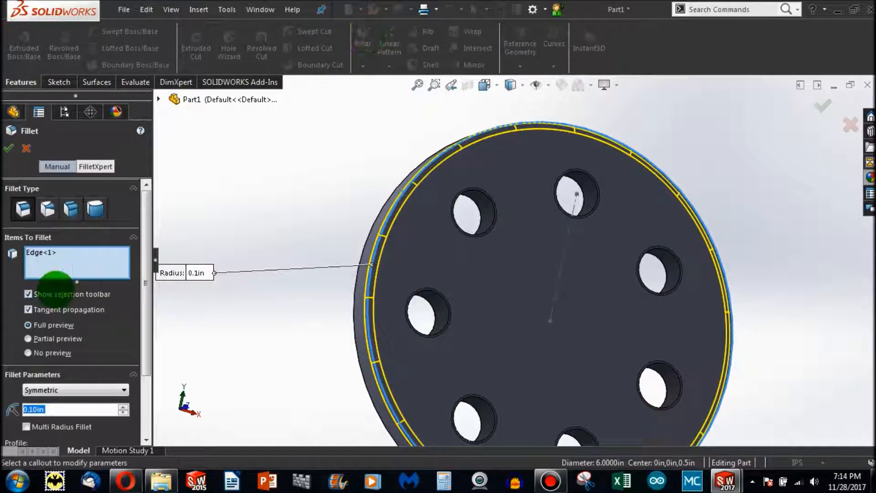
type("0.25")
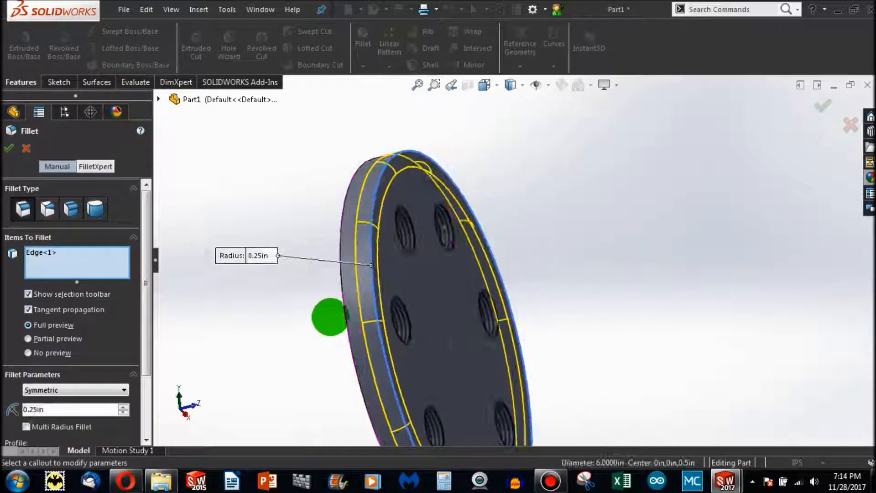
left_click(8, 148)
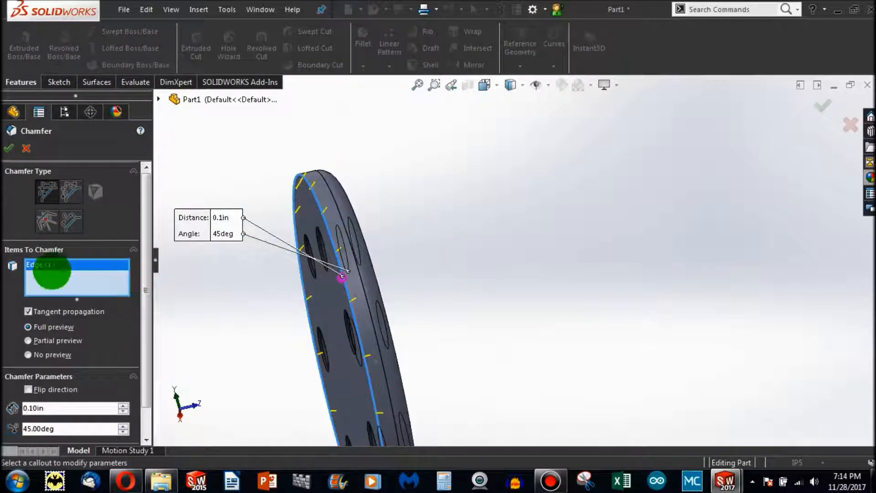
left_click(8, 148)
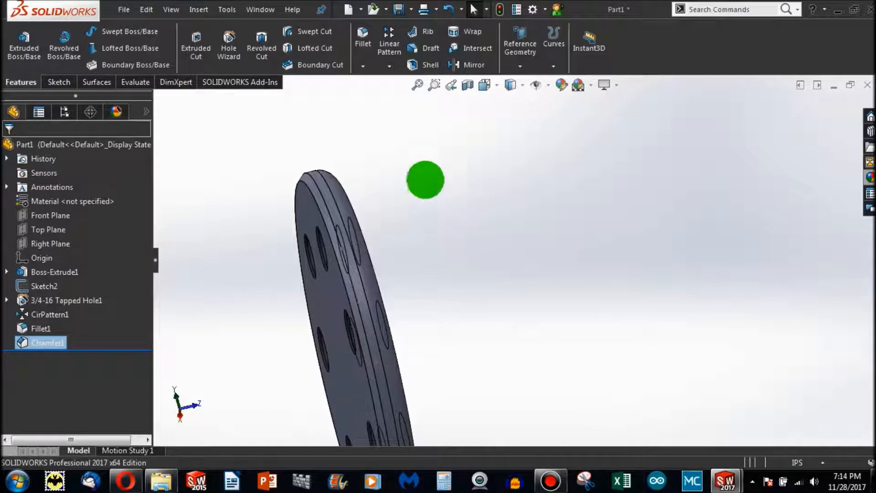